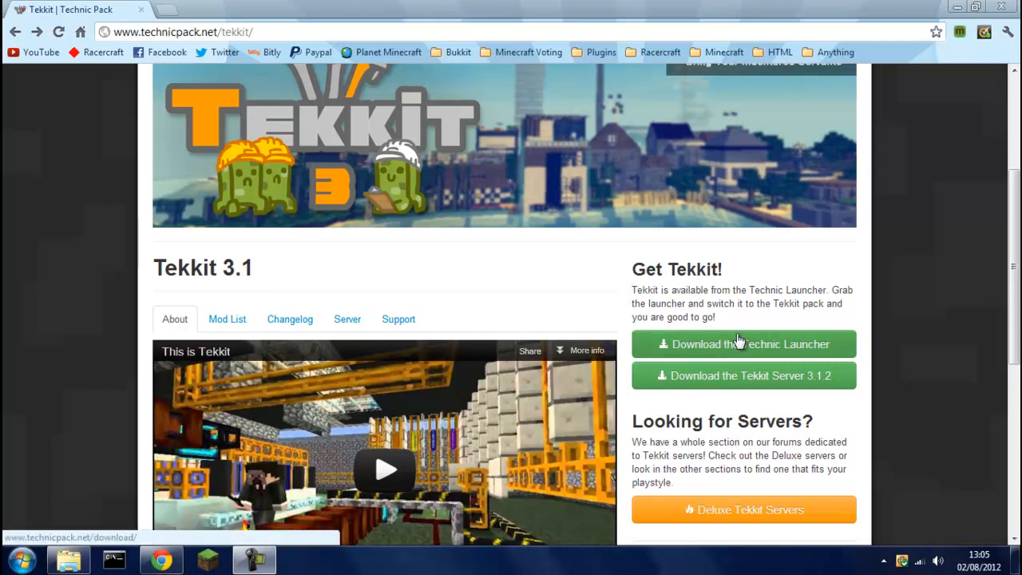
pyautogui.moveTo(575, 241)
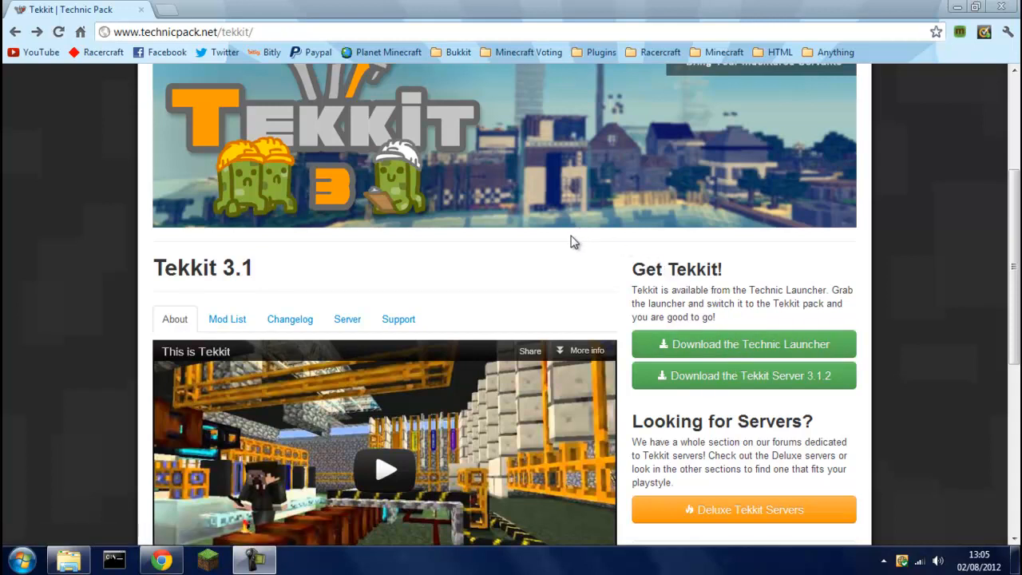
pyautogui.moveTo(542, 244)
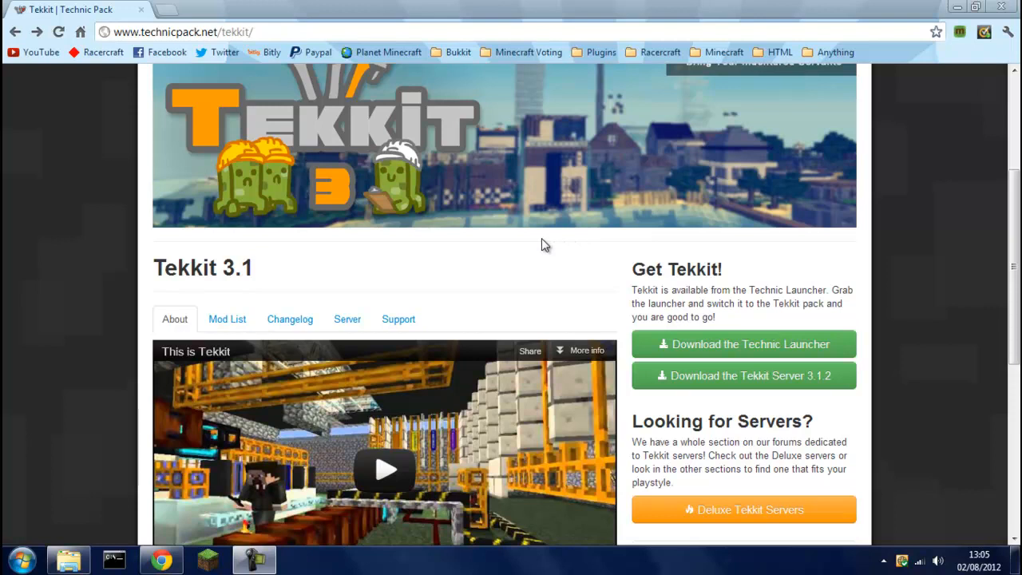
pyautogui.moveTo(403, 145)
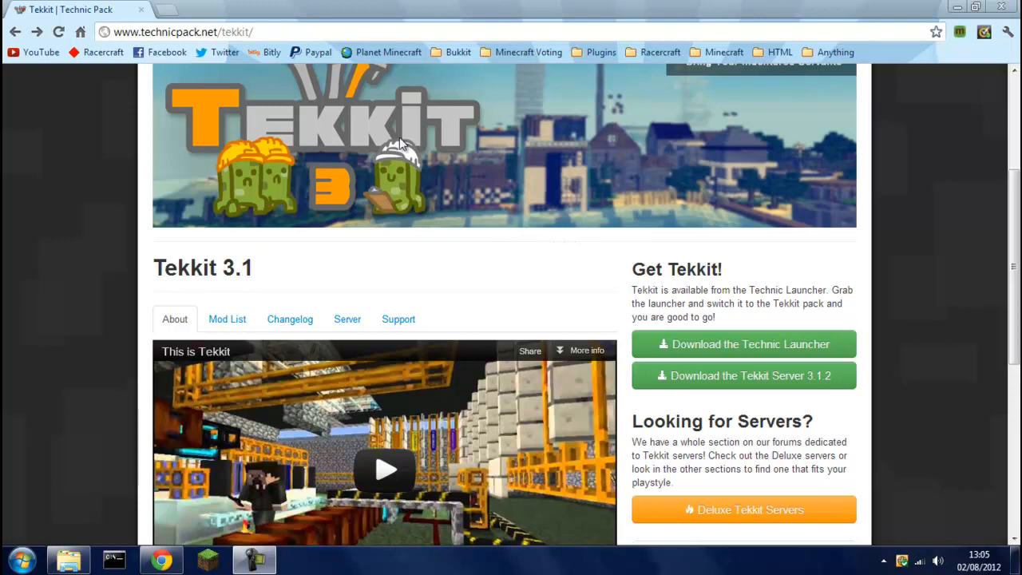
pyautogui.moveTo(382, 162)
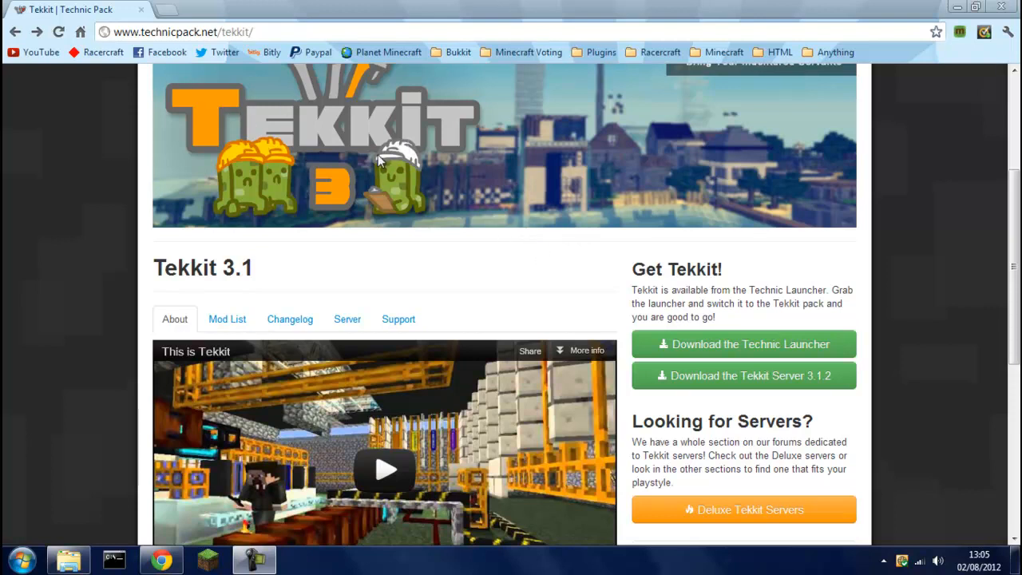
pyautogui.moveTo(192, 24)
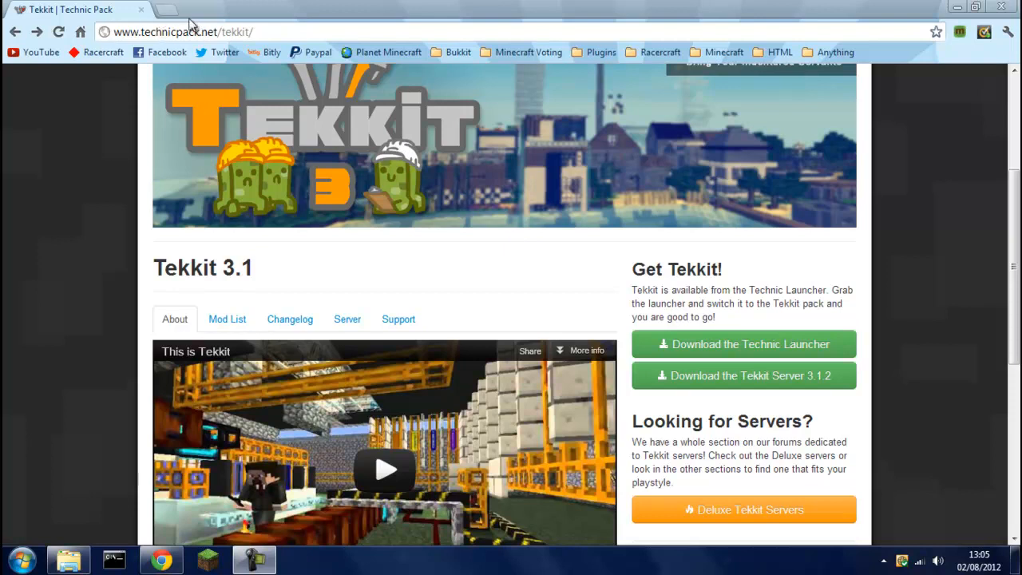
pyautogui.moveTo(532, 170)
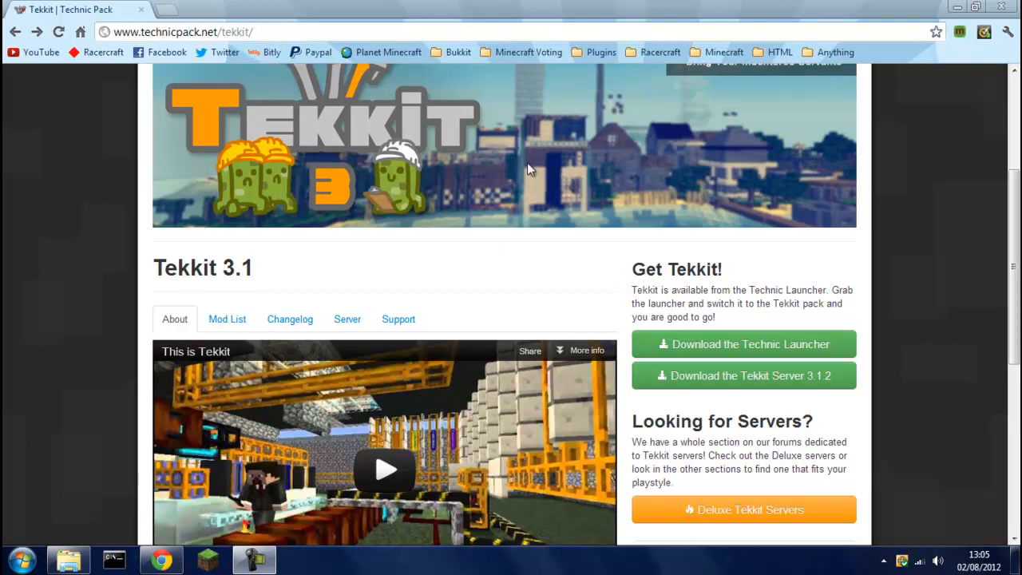
pyautogui.moveTo(582, 238)
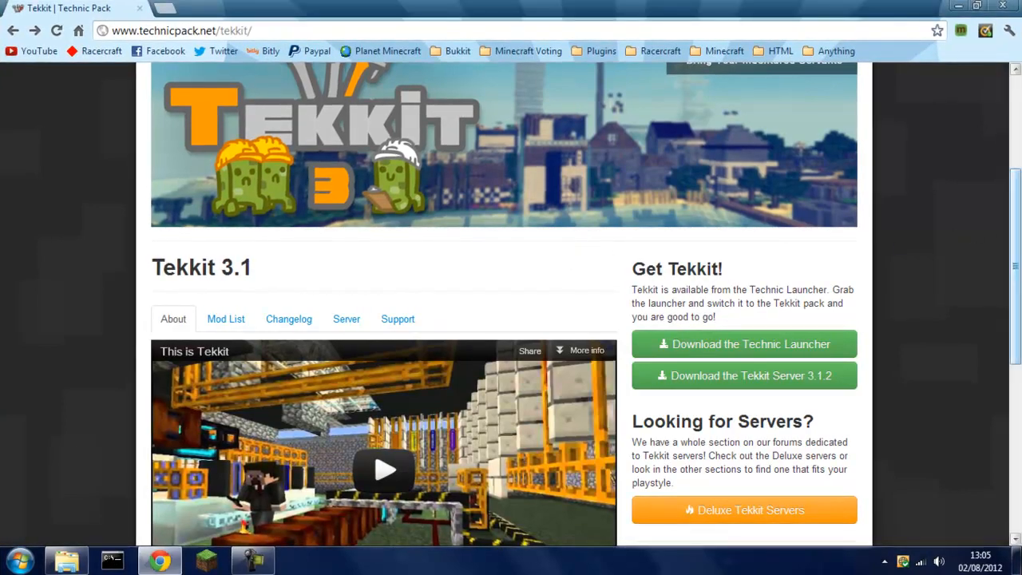
# Show TechnicLauncher.exe and Tekkit_Server_3.1.2.zip in Downloads with nothing selected
pyautogui.scroll(3)
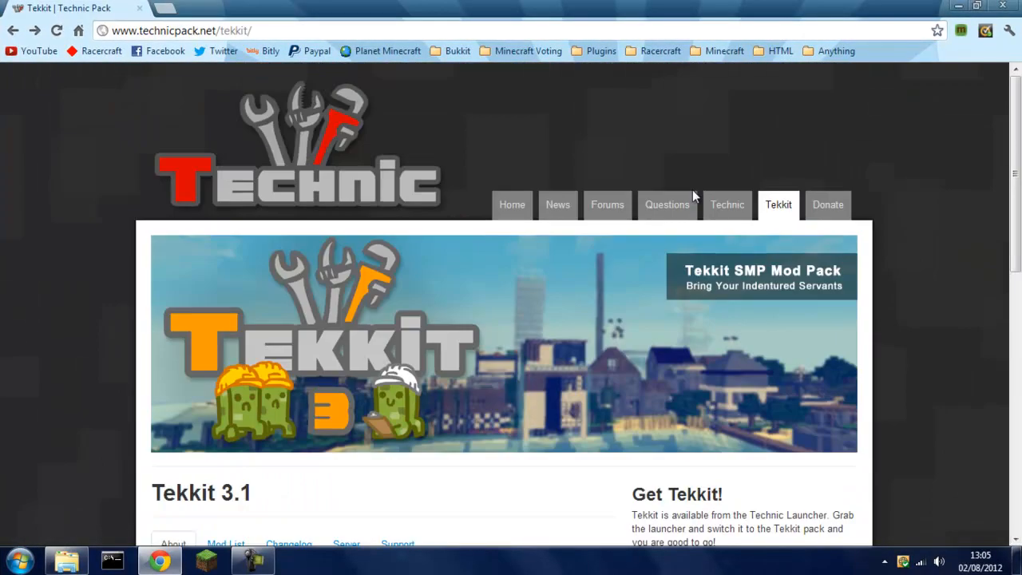
pyautogui.scroll(-3)
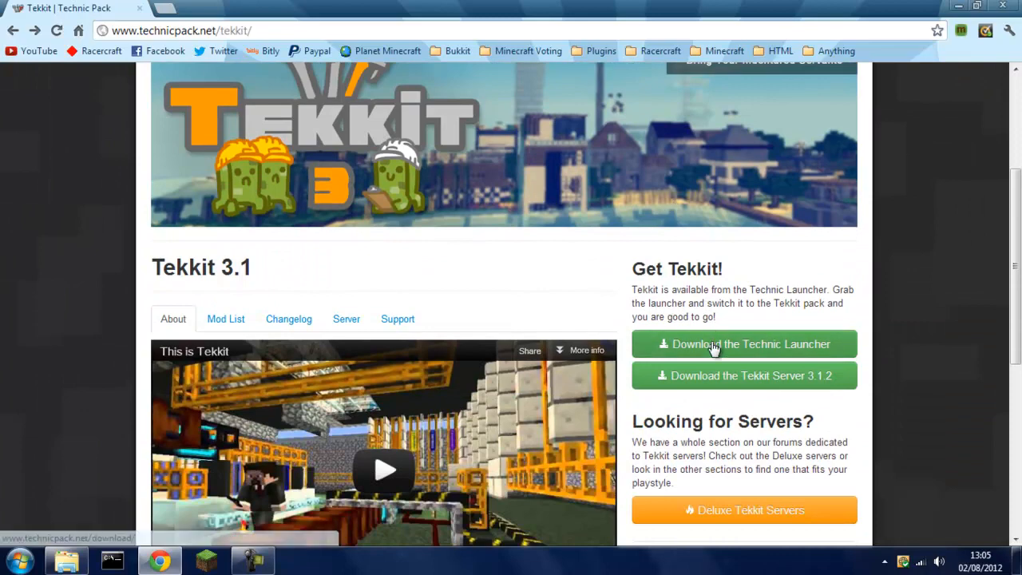
pyautogui.moveTo(271, 511)
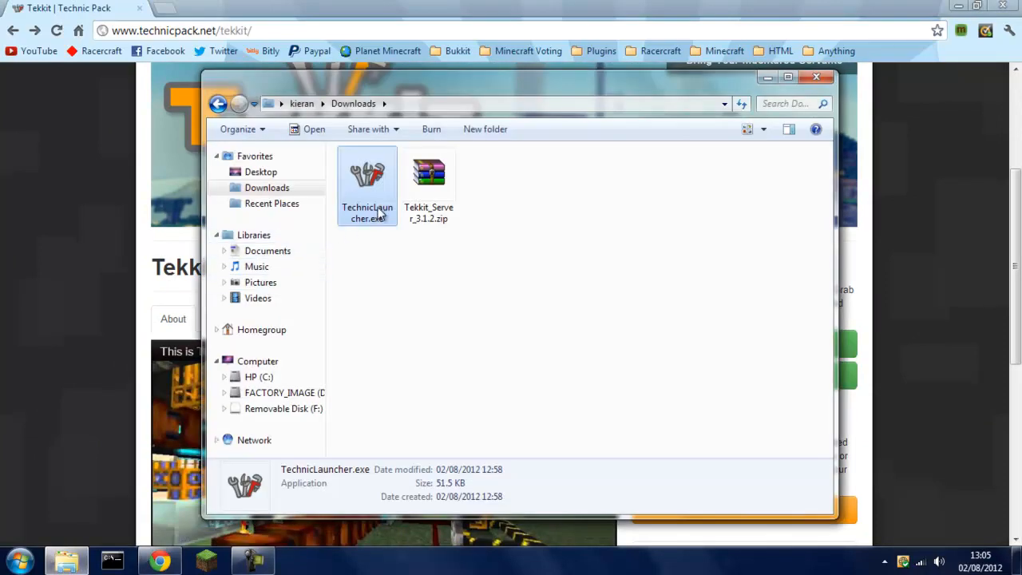
pyautogui.moveTo(375, 180)
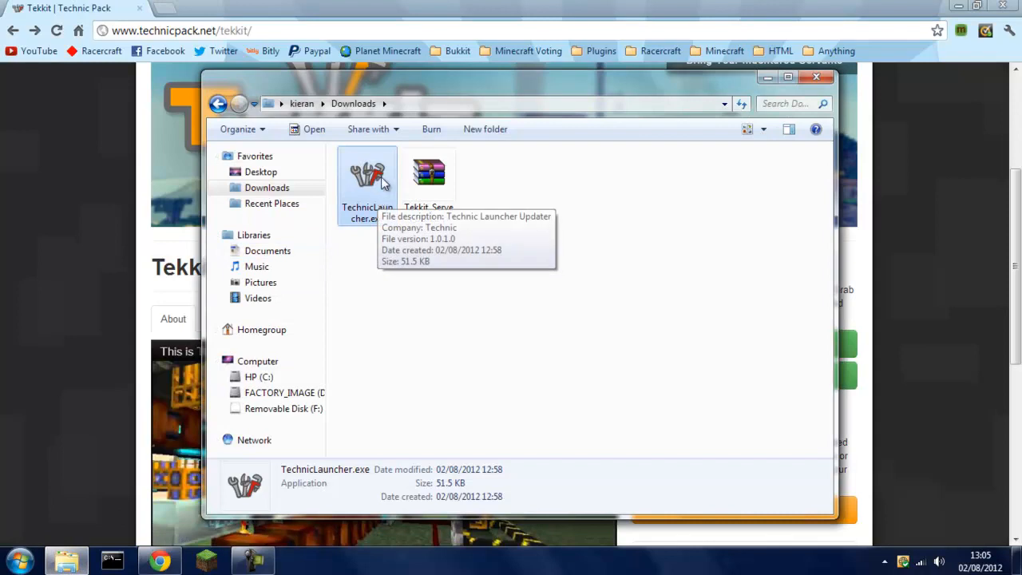
pyautogui.moveTo(535, 109)
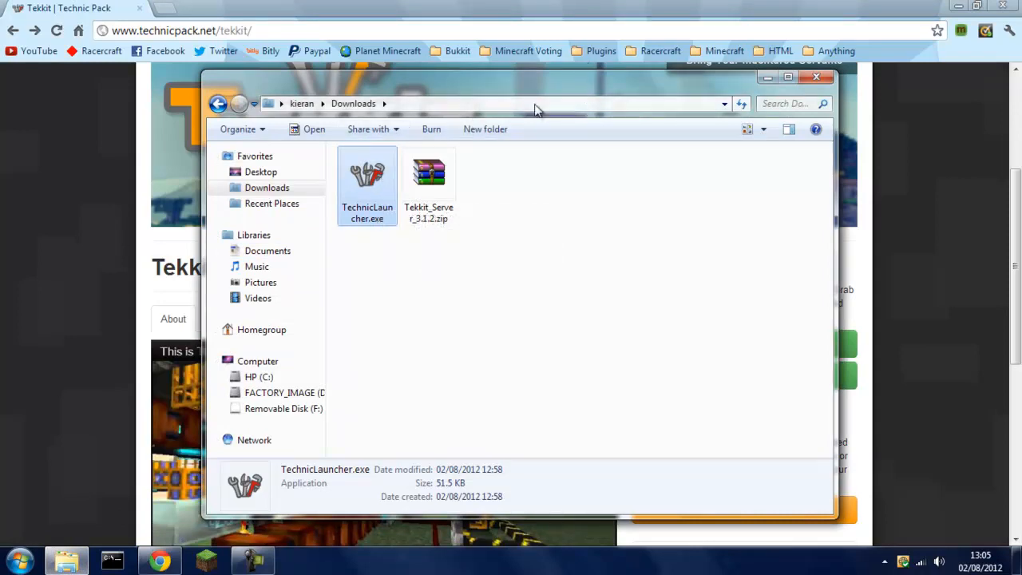
pyautogui.moveTo(370, 272)
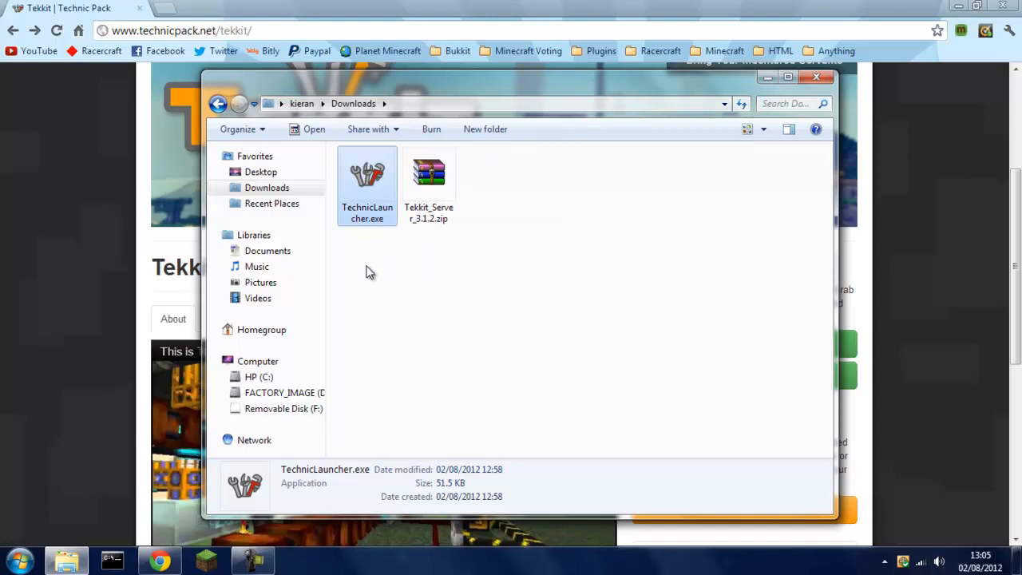
pyautogui.moveTo(389, 179)
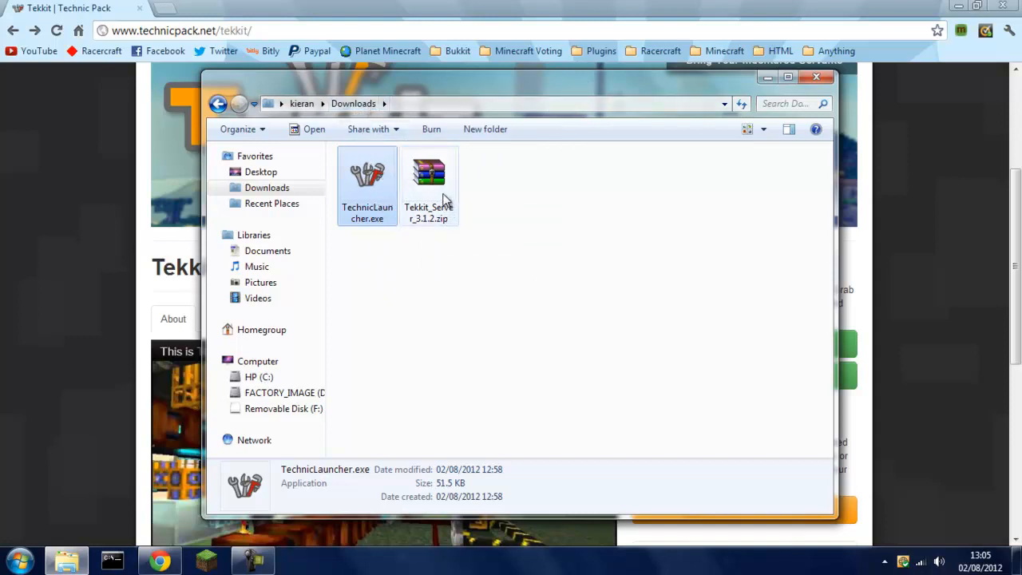
pyautogui.click(367, 175)
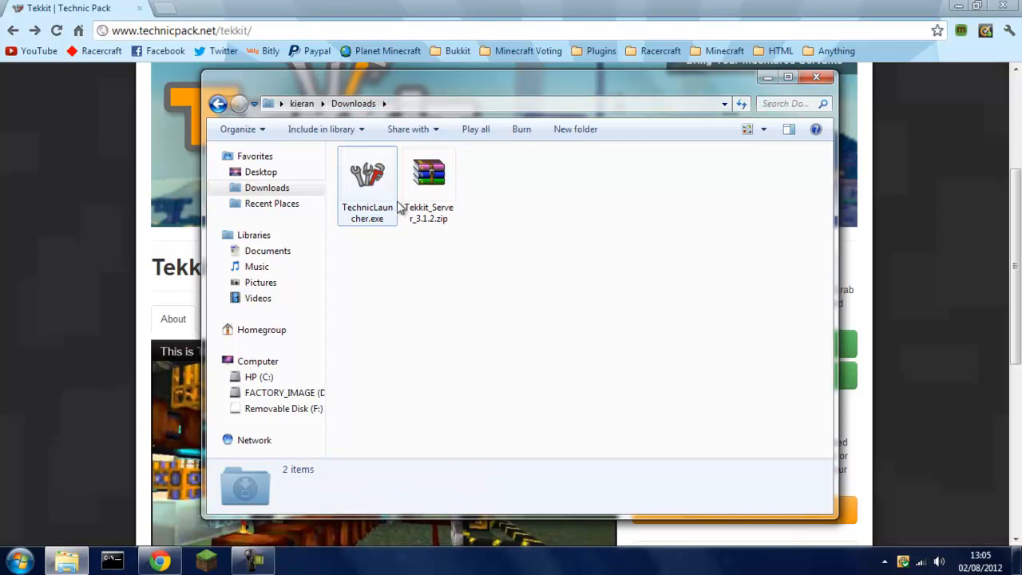
pyautogui.moveTo(431, 199)
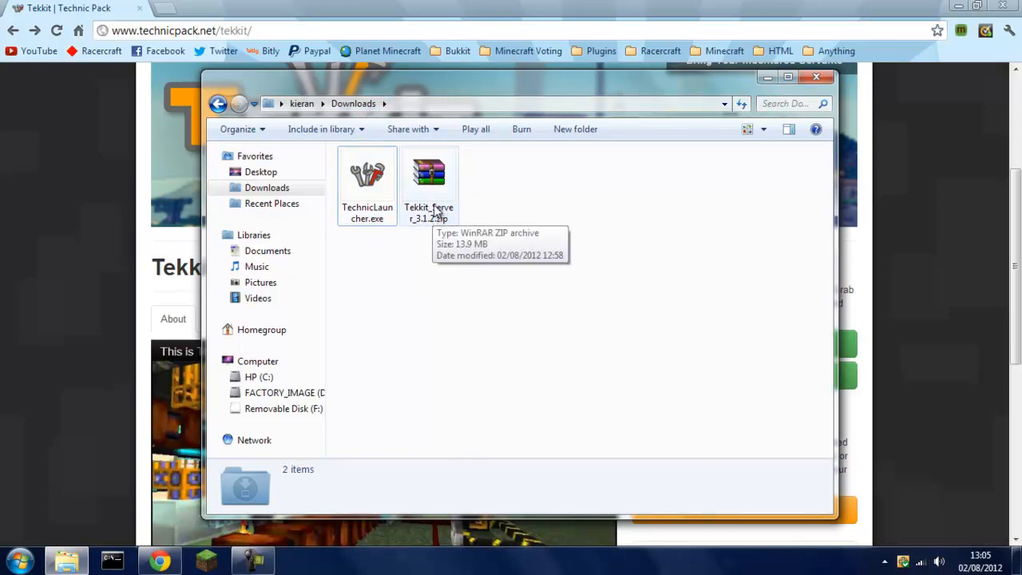
# Extract Tekkit_Server_3.1.2.zip to the Desktop with WinRAR, dismissing the license reminder
pyautogui.doubleClick(429, 173)
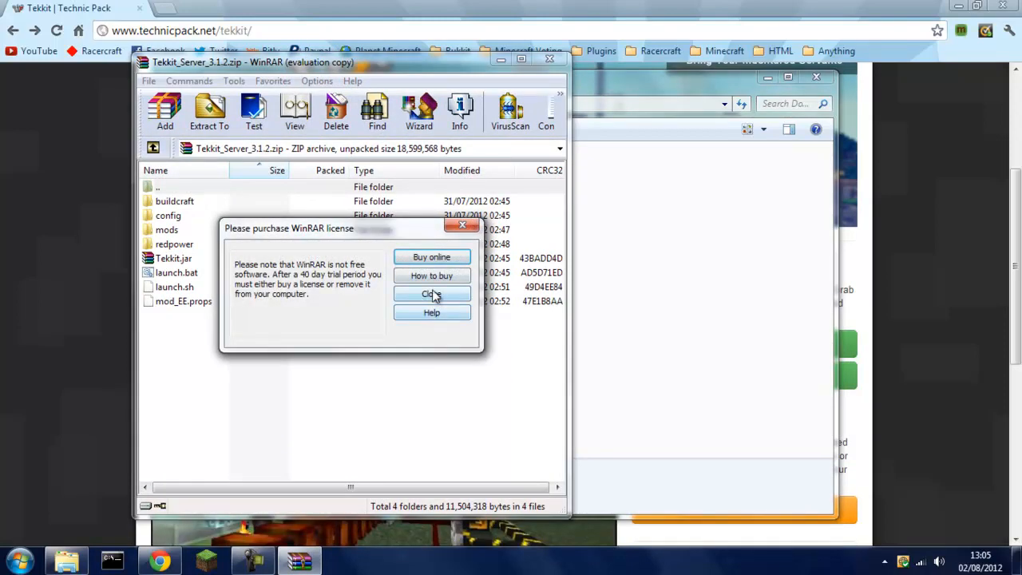
pyautogui.click(431, 293)
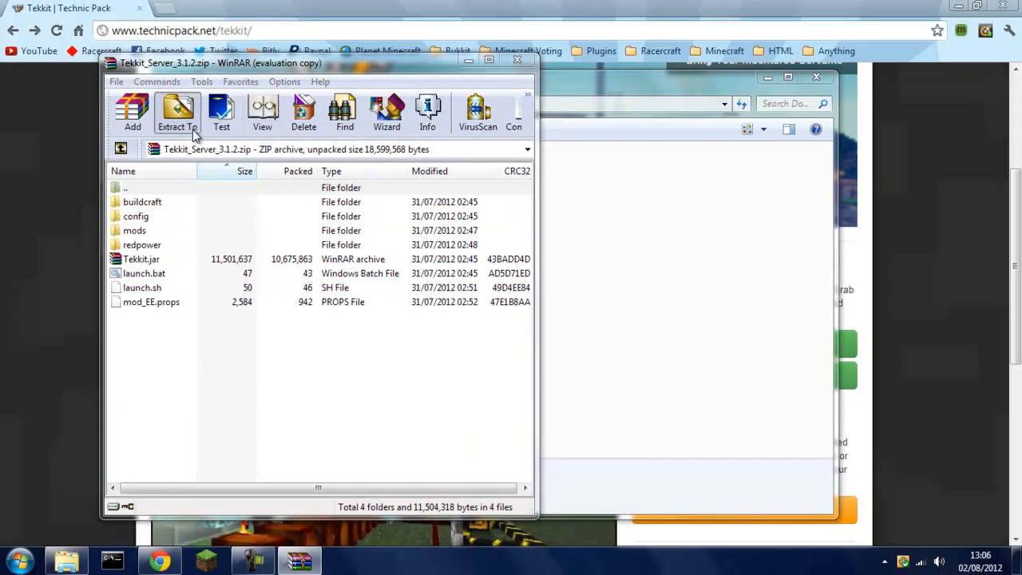
pyautogui.click(177, 111)
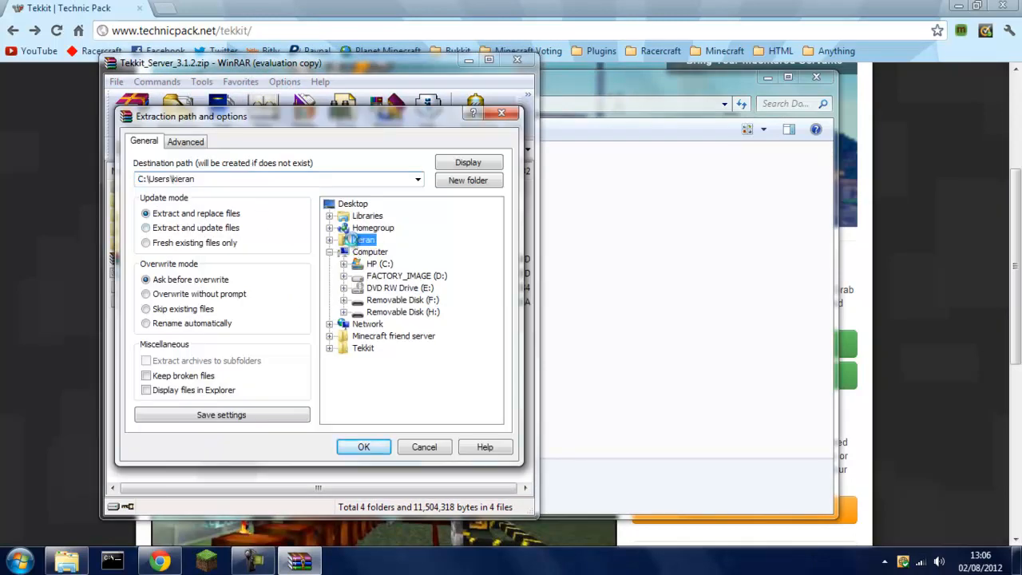
pyautogui.click(328, 239)
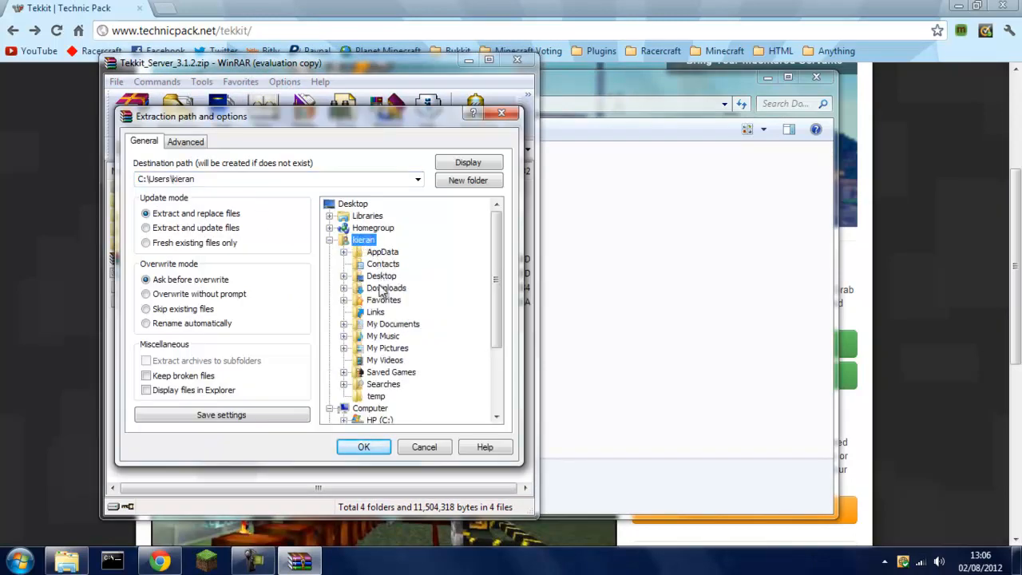
pyautogui.click(380, 275)
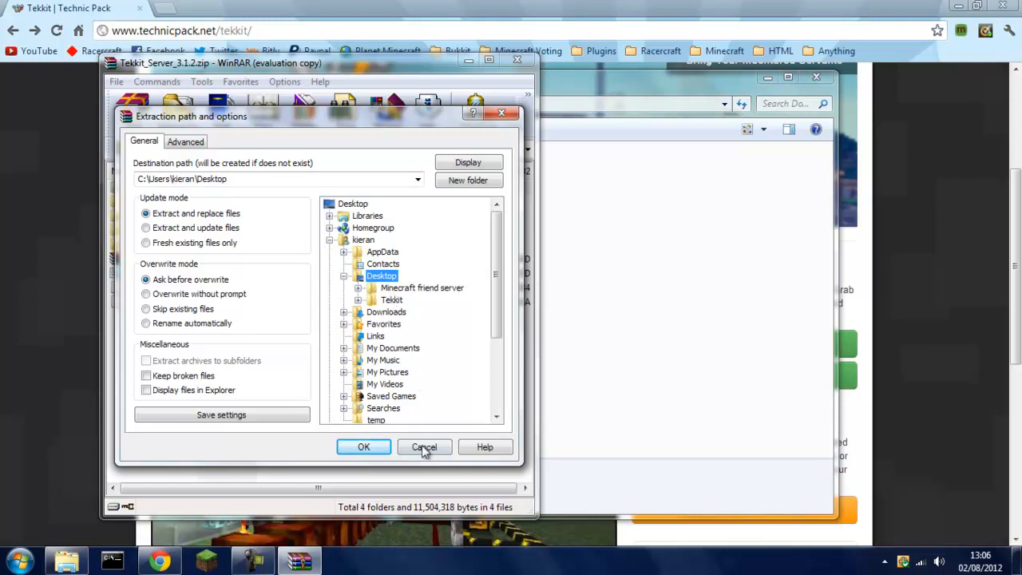
pyautogui.click(363, 447)
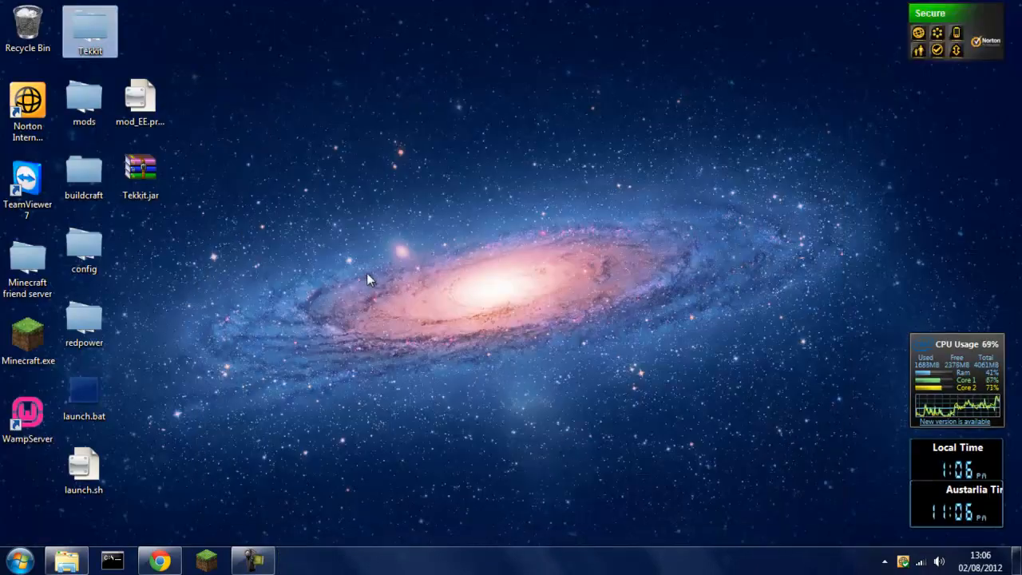
pyautogui.moveTo(84, 515)
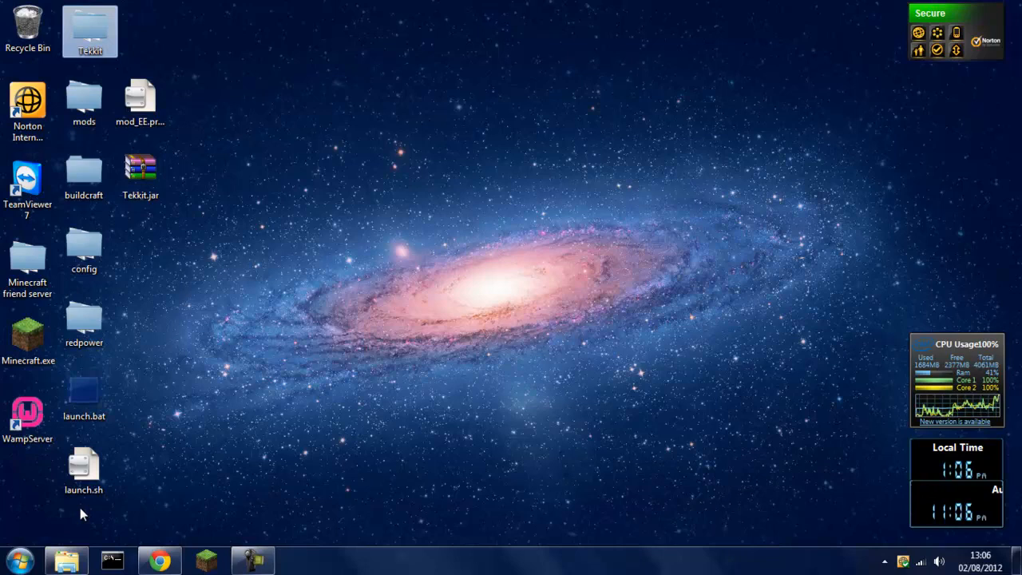
# Make a 'Tekkit server' desktop folder and move Tekkit.jar, mods, config and other extracted files into it
pyautogui.click(84, 470)
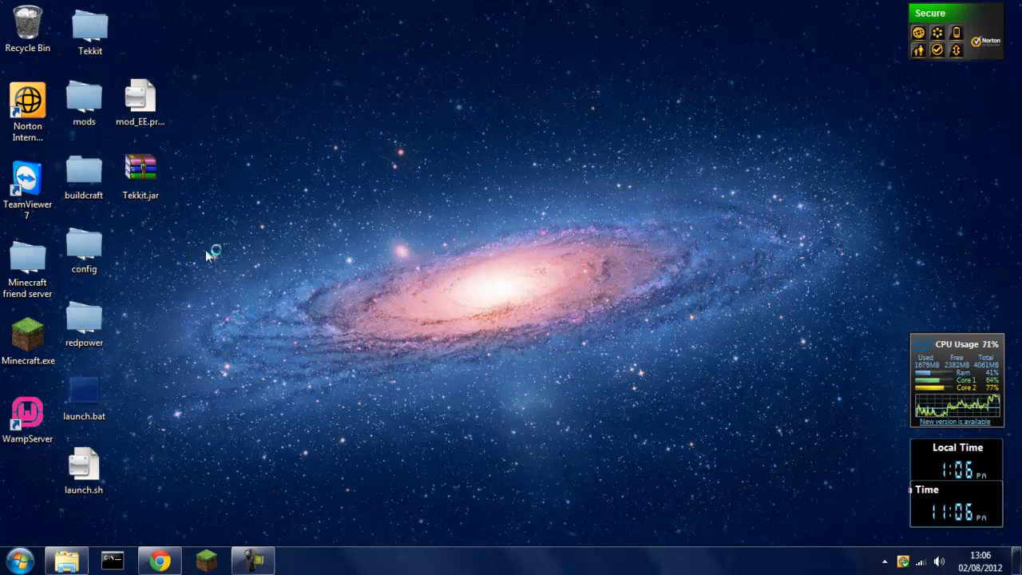
pyautogui.rightClick(214, 251)
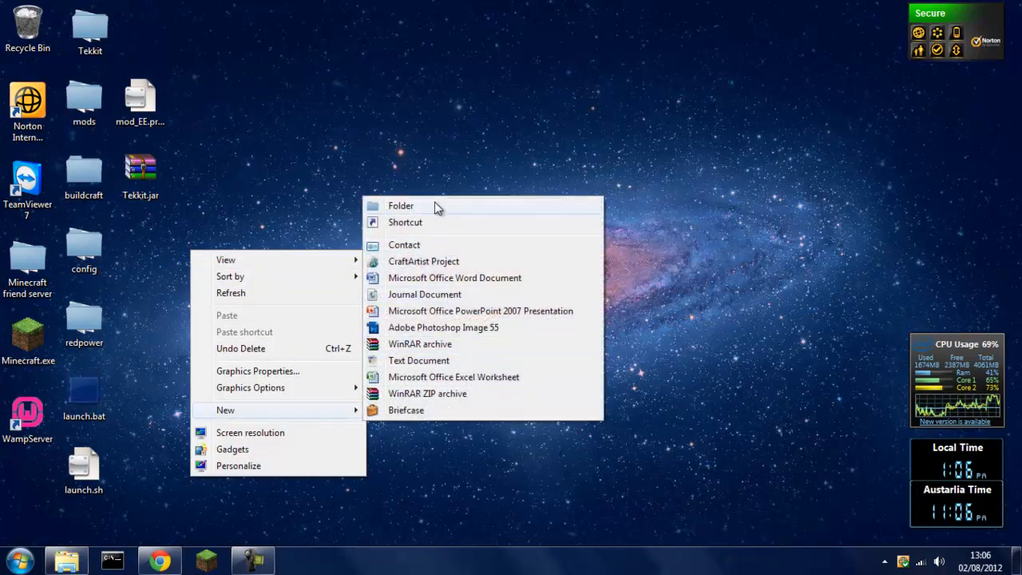
pyautogui.click(400, 205)
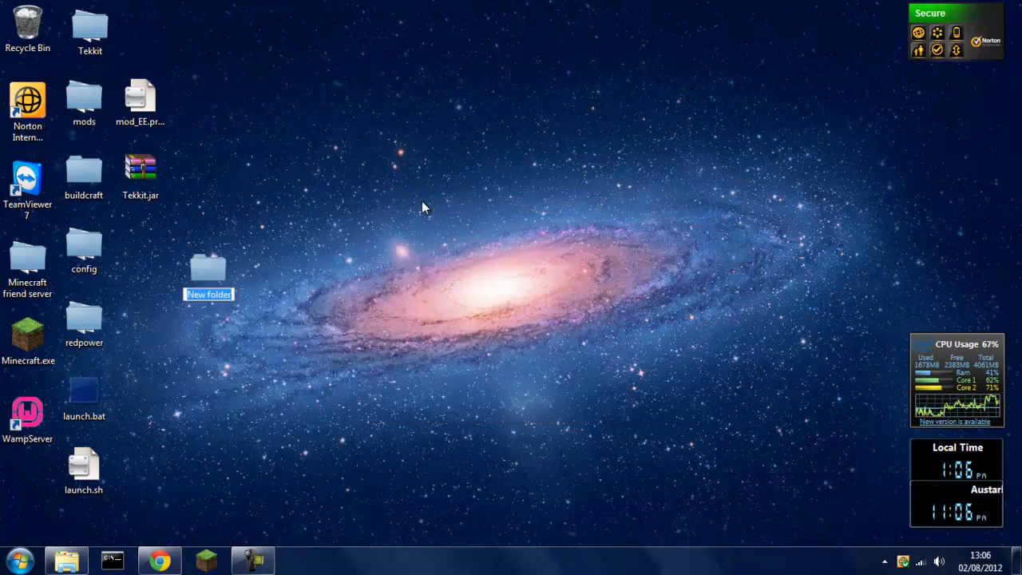
pyautogui.write('Tekkit server')
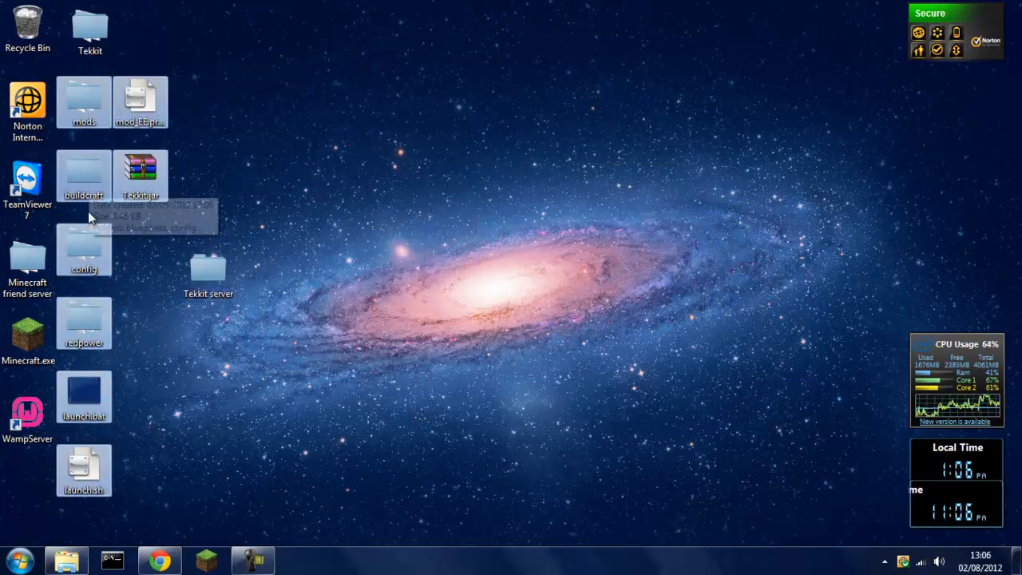
pyautogui.moveTo(142, 174)
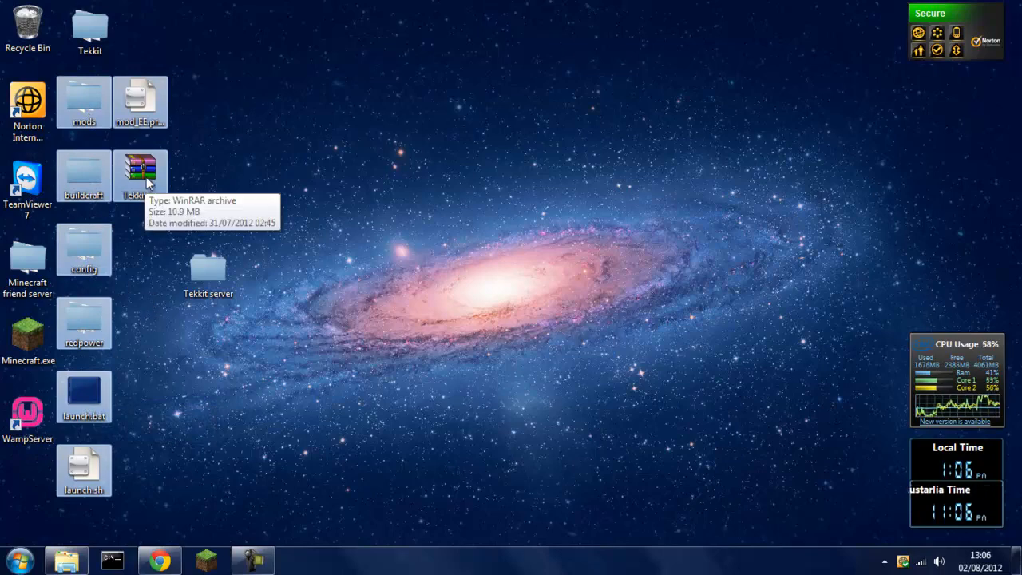
pyautogui.moveTo(140, 173); pyautogui.dragTo(207, 275)
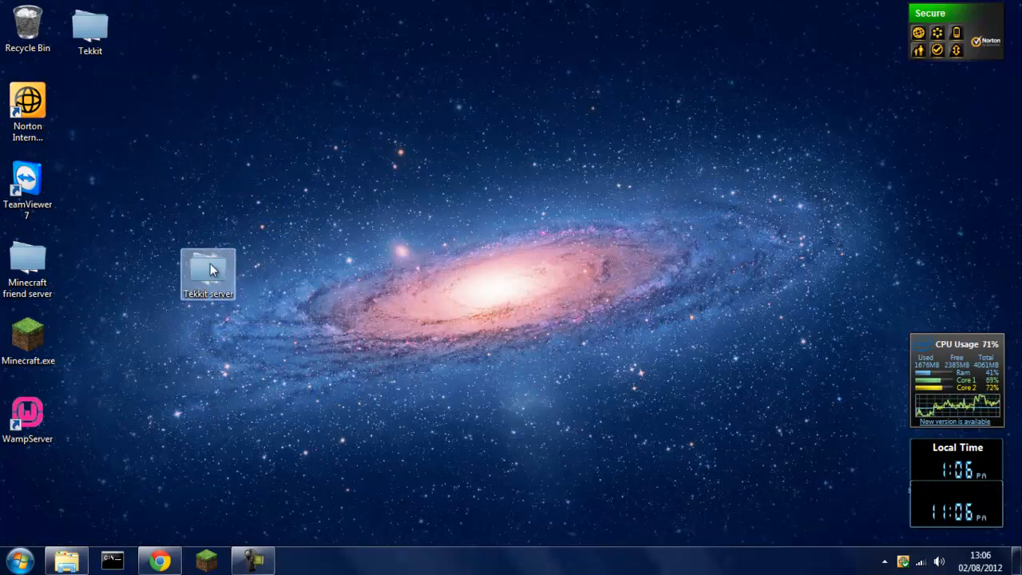
# Delete launch.sh from the Tekkit server folder, then select launch.bat
pyautogui.doubleClick(208, 271)
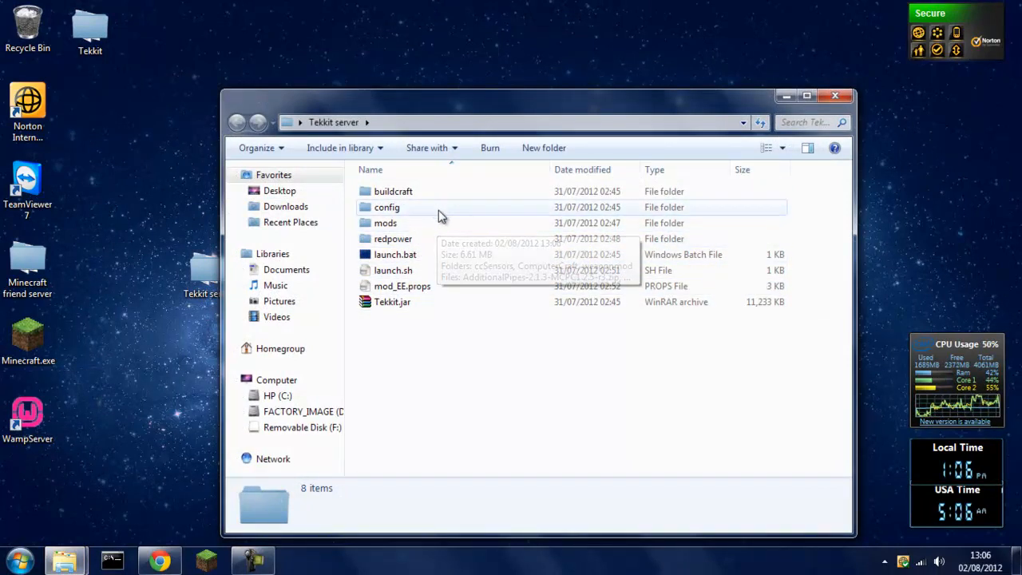
pyautogui.moveTo(393, 270)
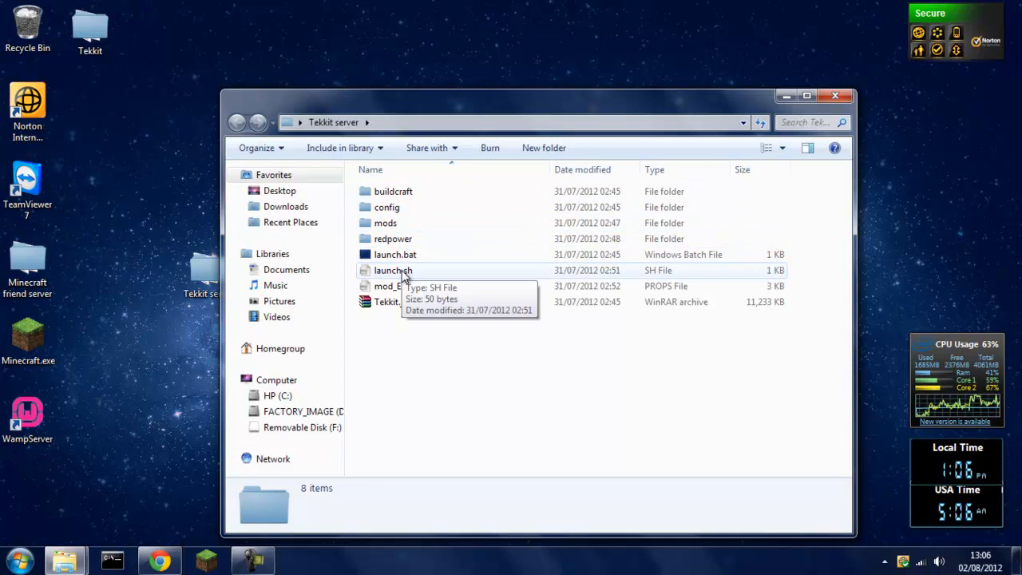
pyautogui.press('Delete')
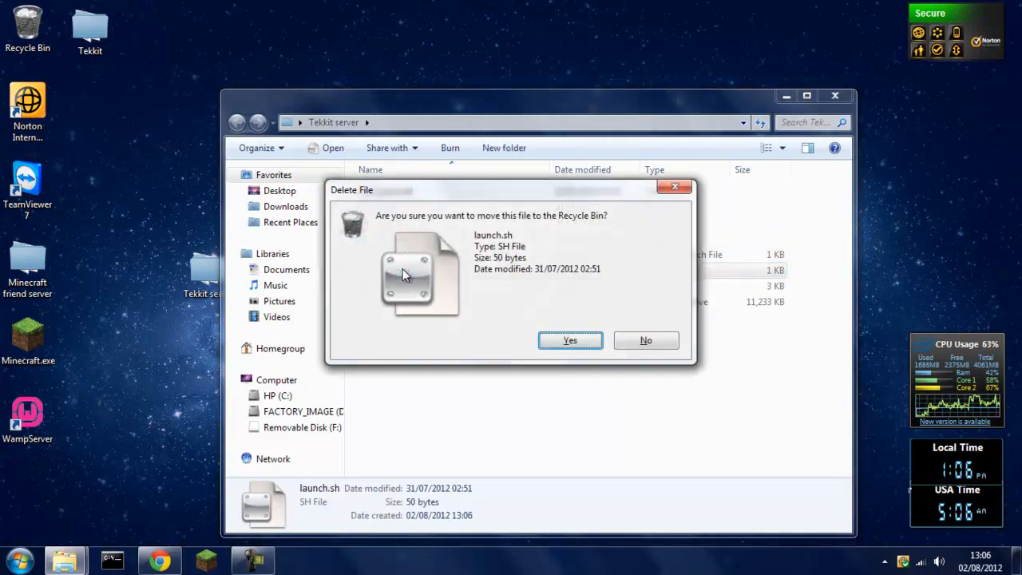
pyautogui.click(569, 340)
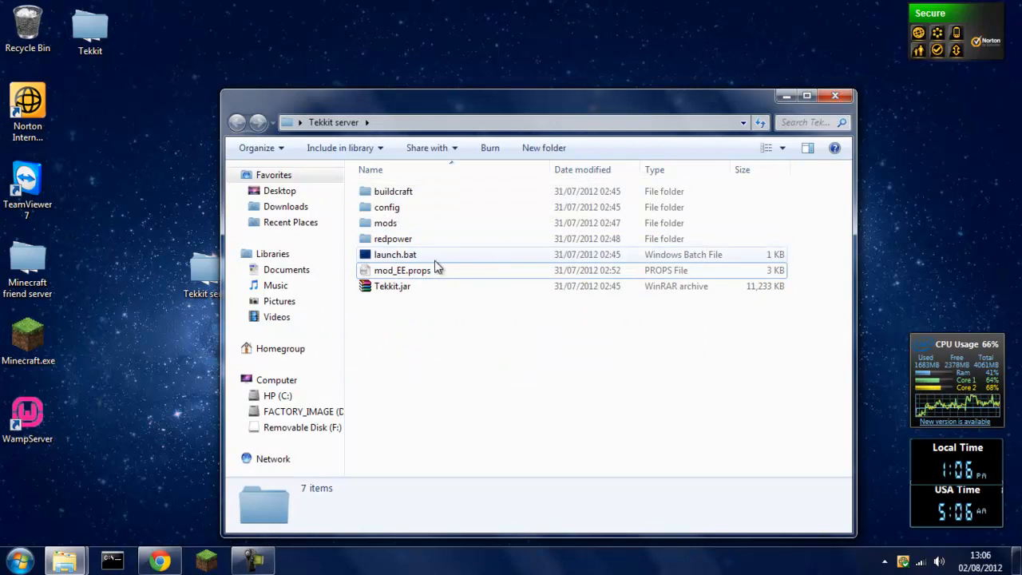
pyautogui.moveTo(395, 254)
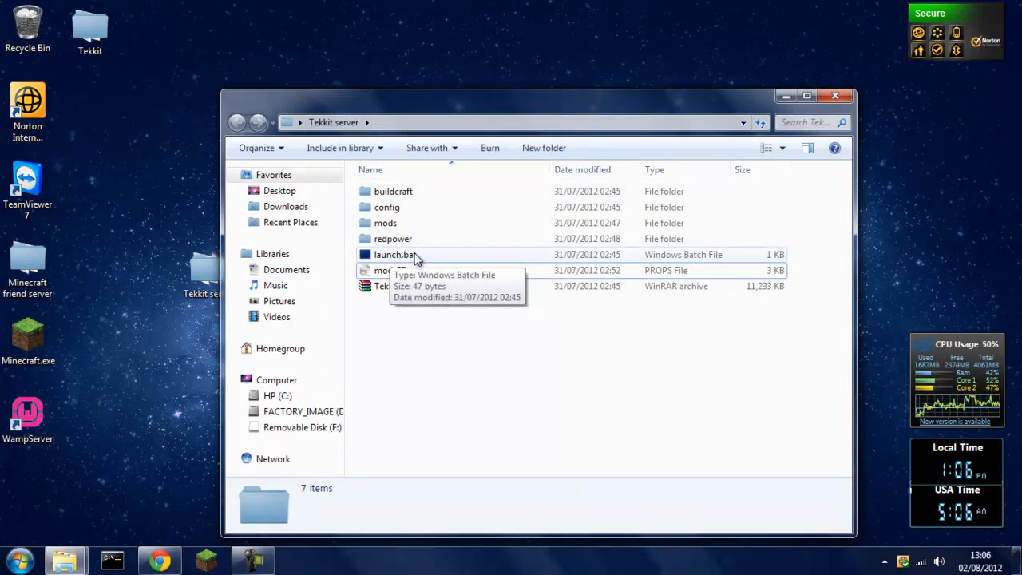
pyautogui.click(395, 254)
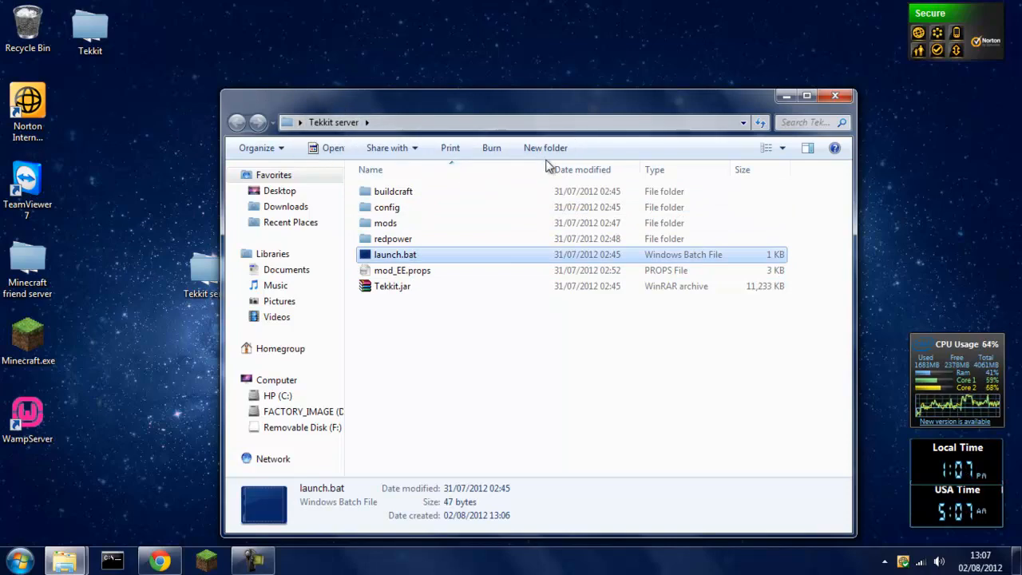
# Delete mod_NetherOres.jar from the server's mods folder
pyautogui.doubleClick(385, 223)
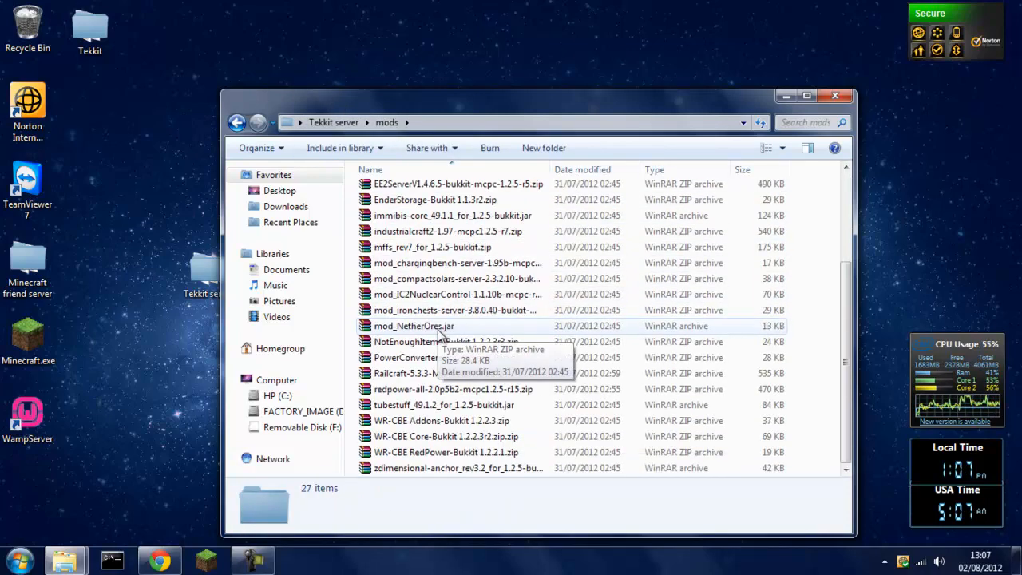
pyautogui.click(414, 326)
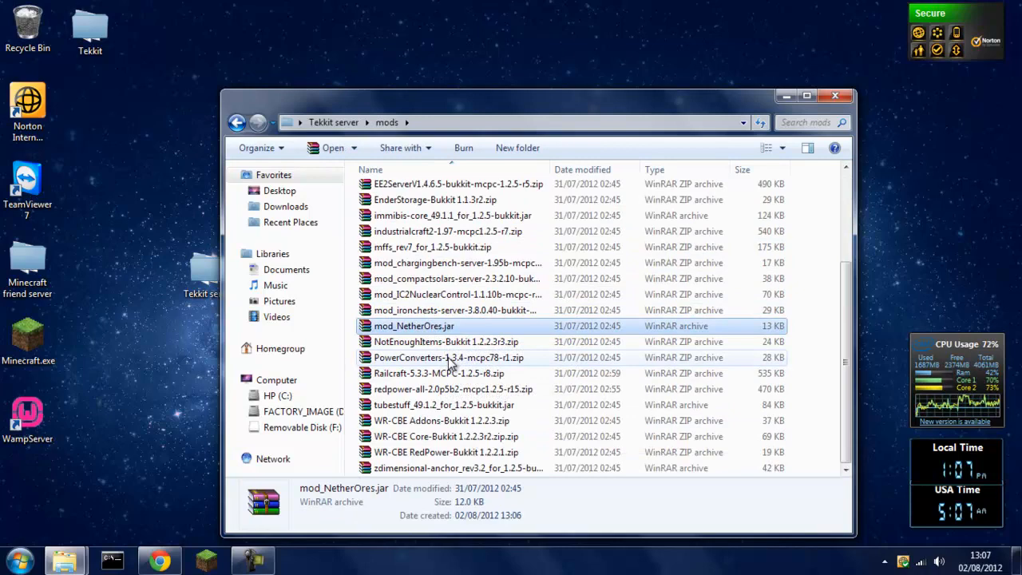
pyautogui.press('Delete')
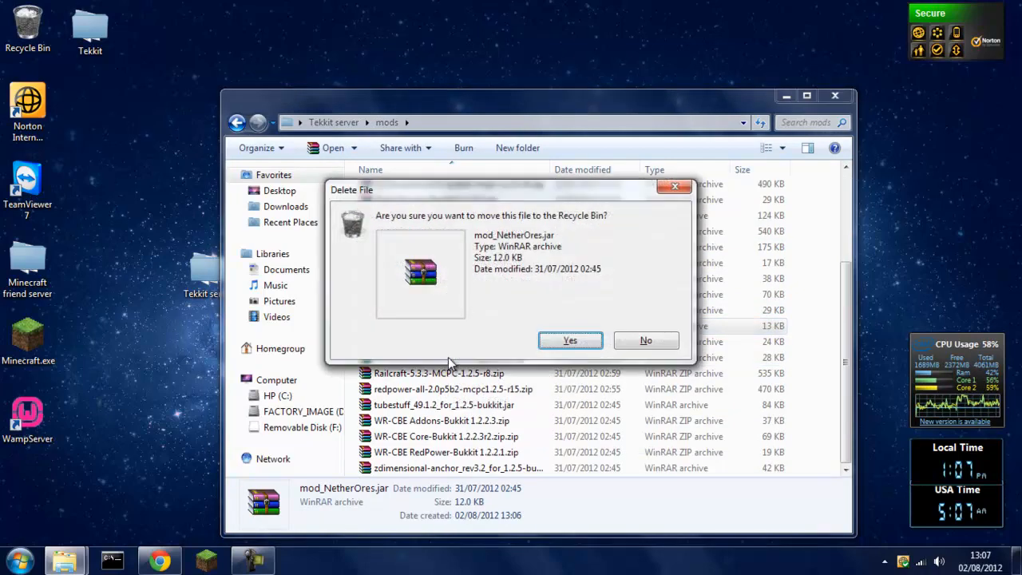
pyautogui.click(569, 340)
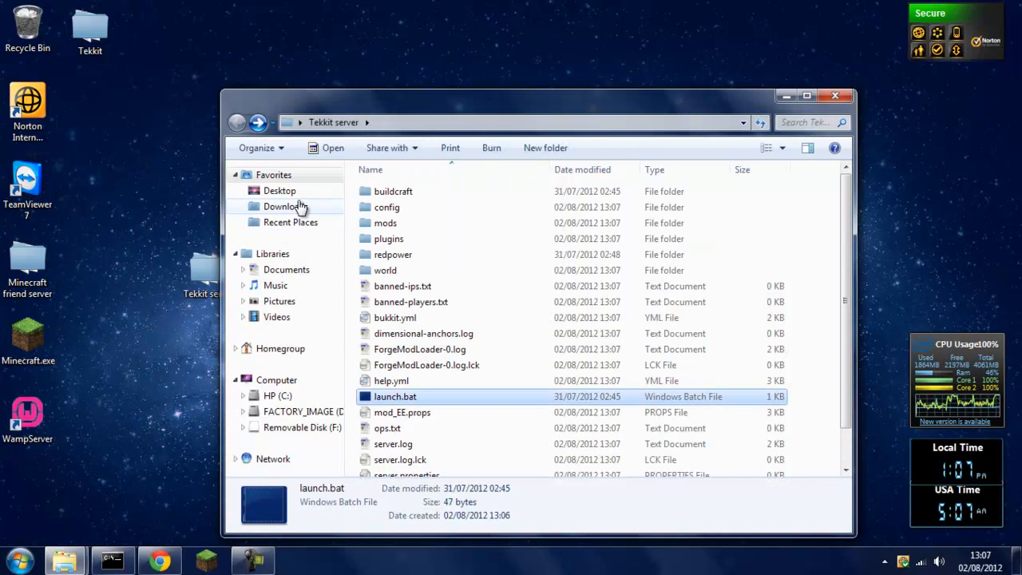
# Run TechnicLauncher.exe from Downloads, allowing it past the security warning
pyautogui.click(285, 206)
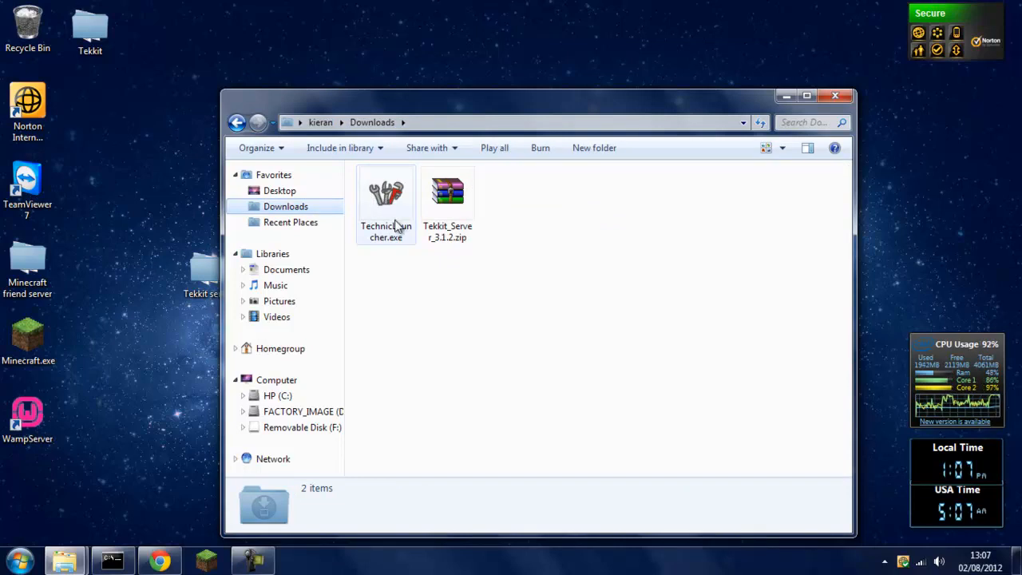
pyautogui.doubleClick(386, 196)
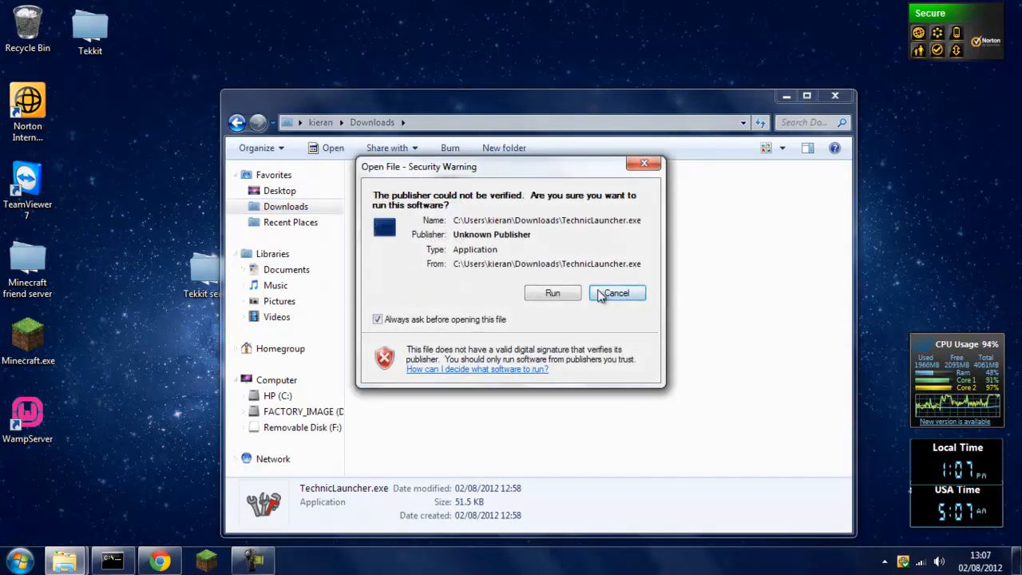
pyautogui.click(553, 292)
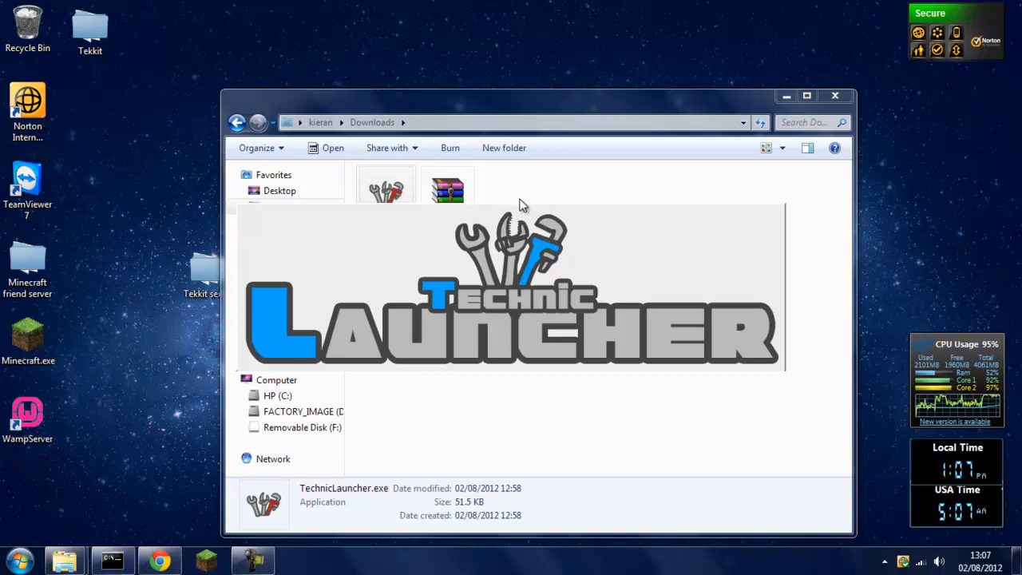
pyautogui.doubleClick(386, 189)
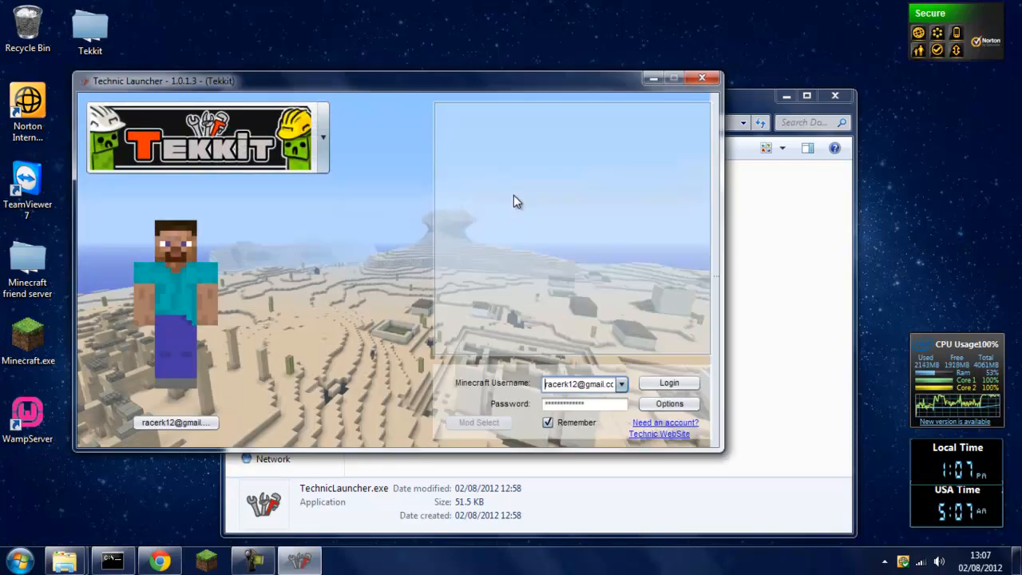
# Switch the launcher to development builds, log in, and accept the Tekkit update
pyautogui.click(669, 382)
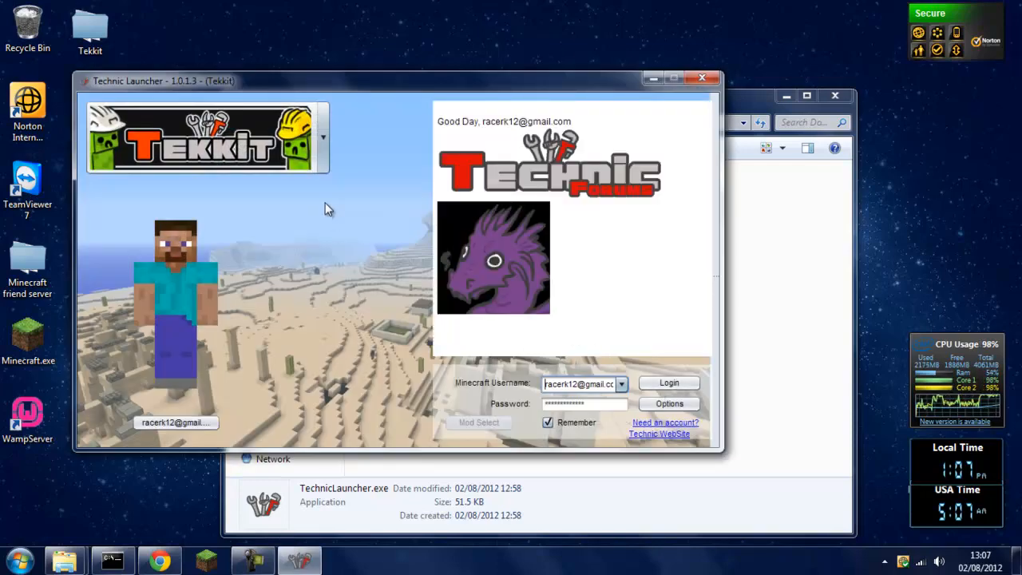
pyautogui.click(322, 136)
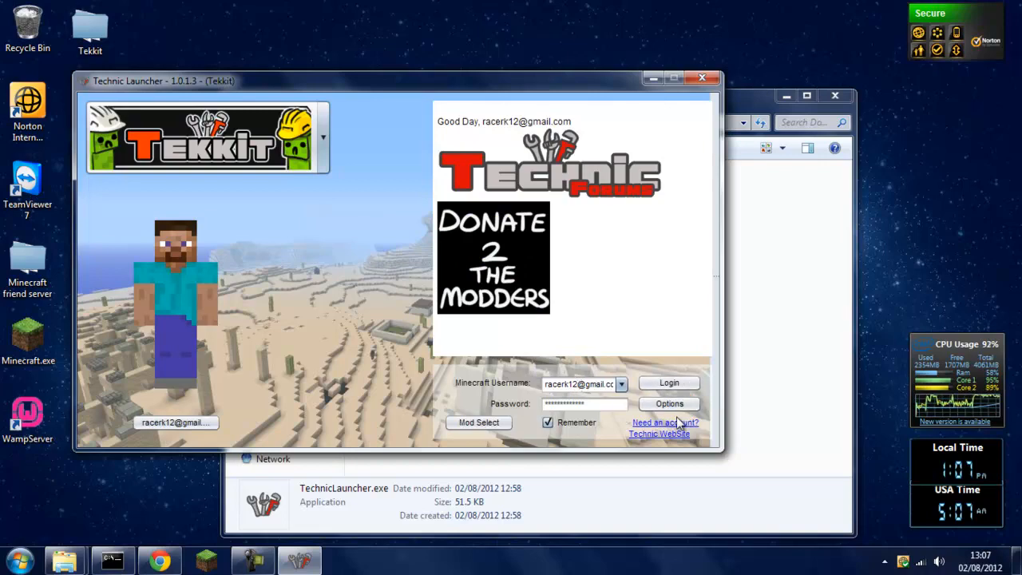
pyautogui.click(669, 403)
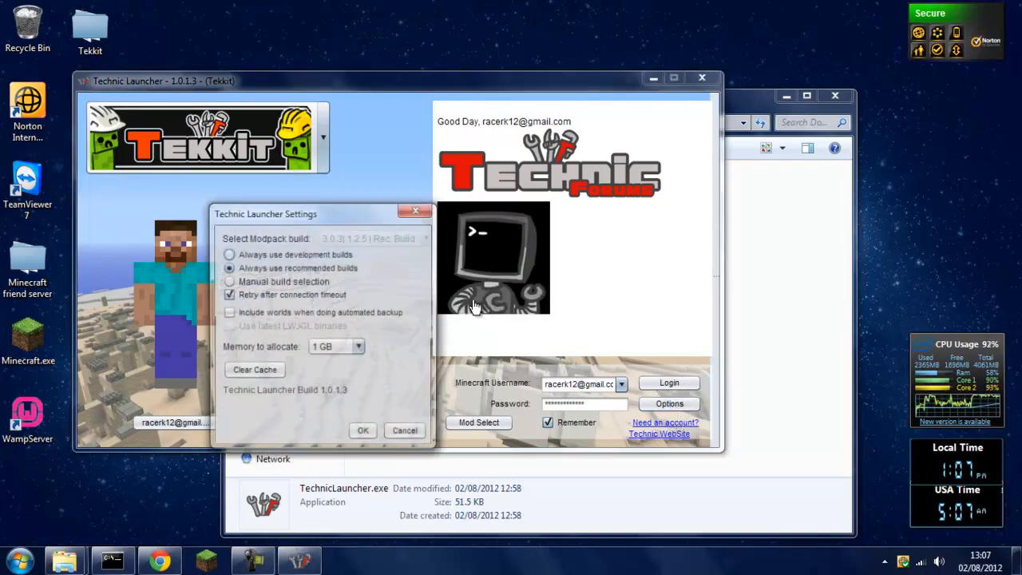
pyautogui.click(229, 254)
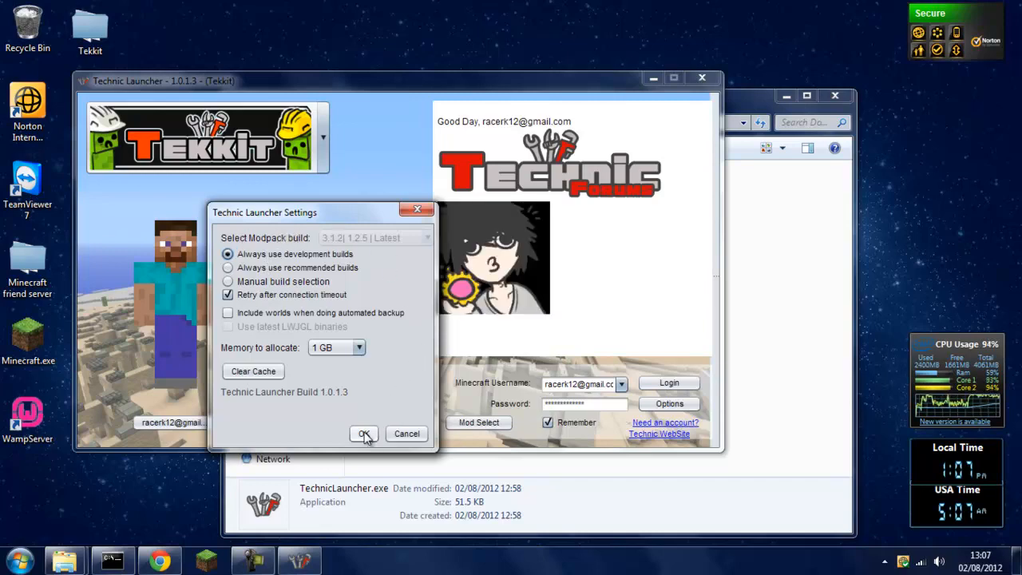
pyautogui.click(364, 433)
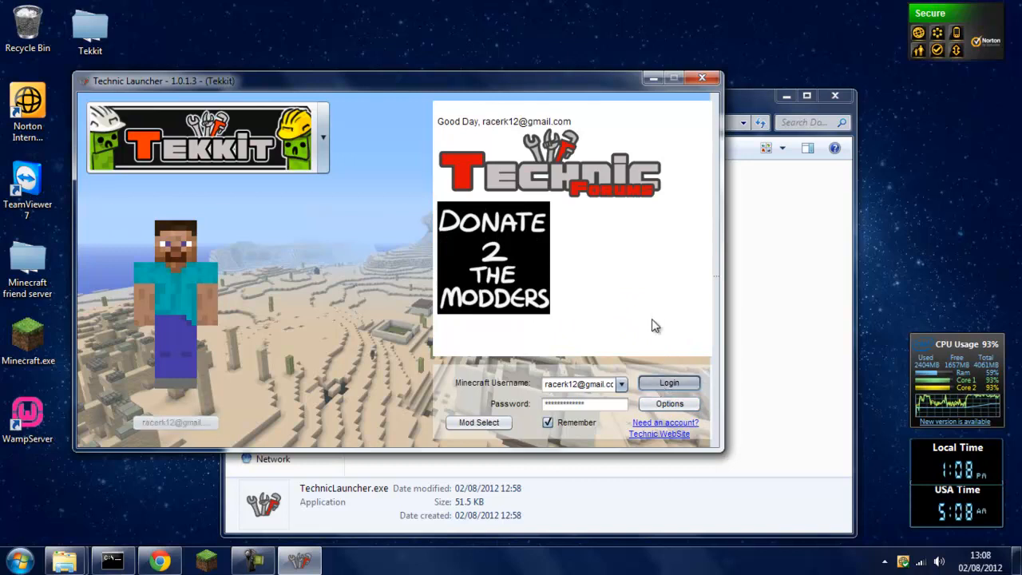
pyautogui.click(669, 383)
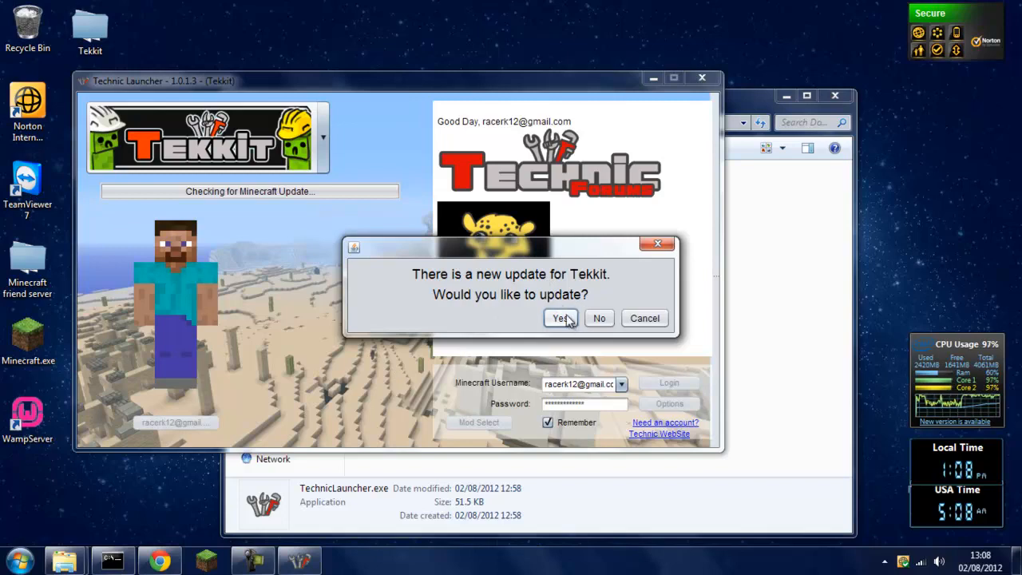
pyautogui.click(560, 318)
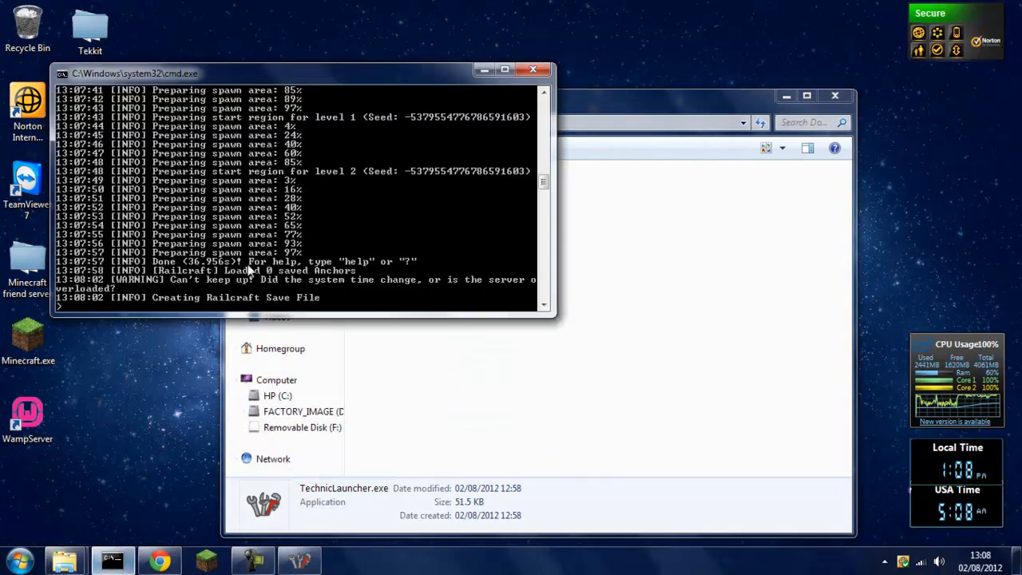
pyautogui.moveTo(339, 283)
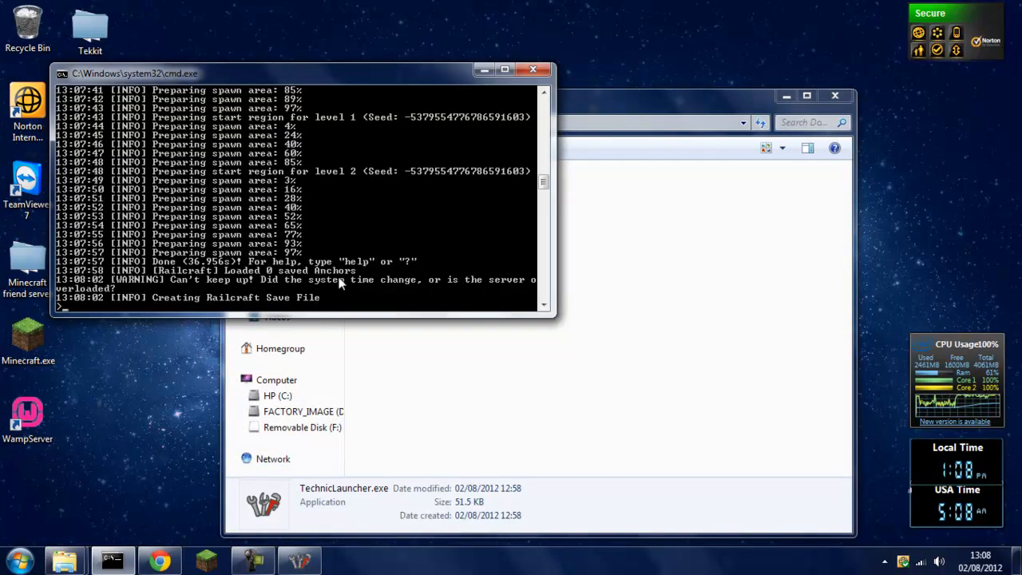
pyautogui.moveTo(471, 341)
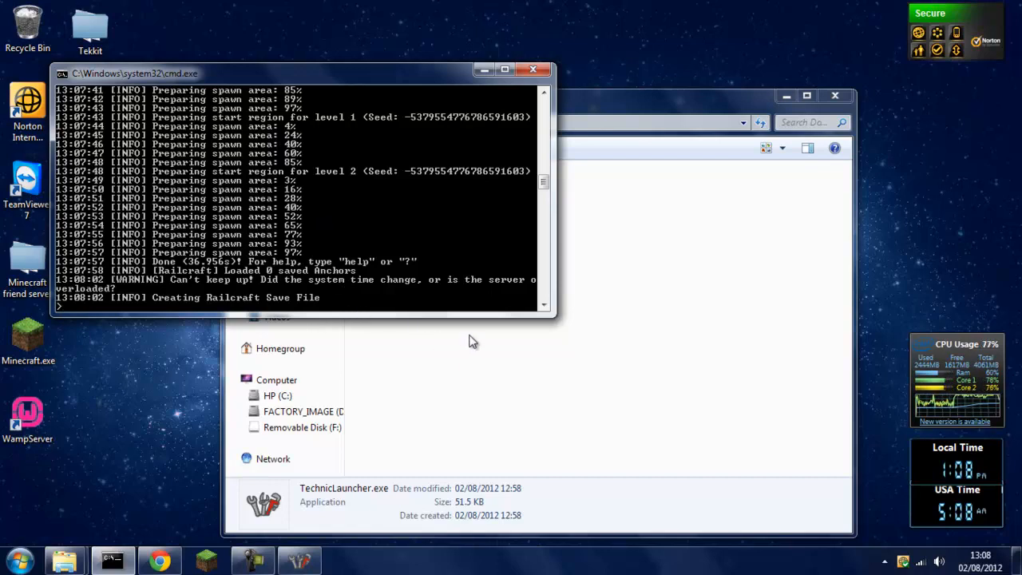
# Enter 'stop' in the server console to shut down and save the Tekkit server
pyautogui.write('stop')
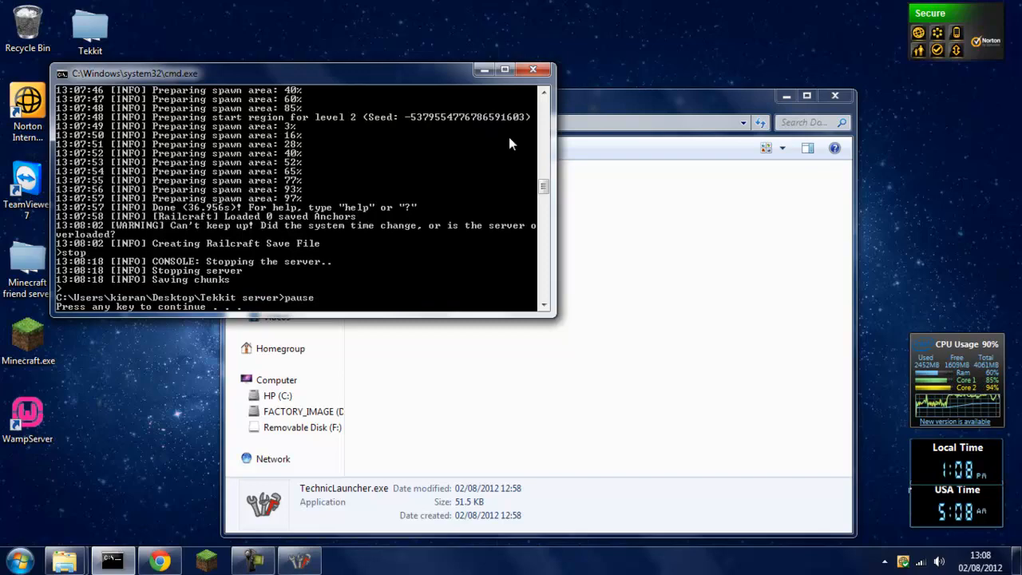
pyautogui.moveTo(407, 299)
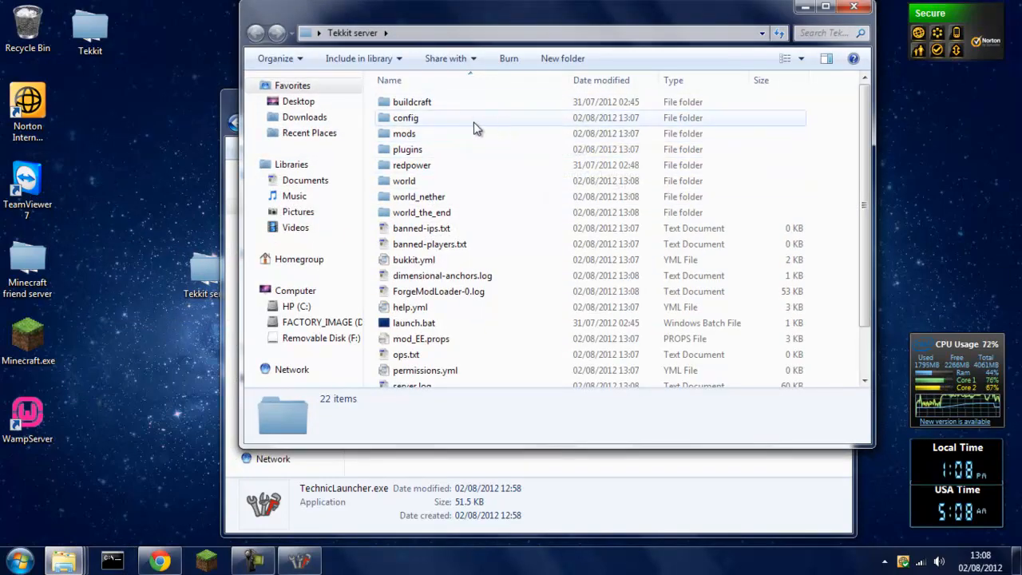
pyautogui.moveTo(431, 150)
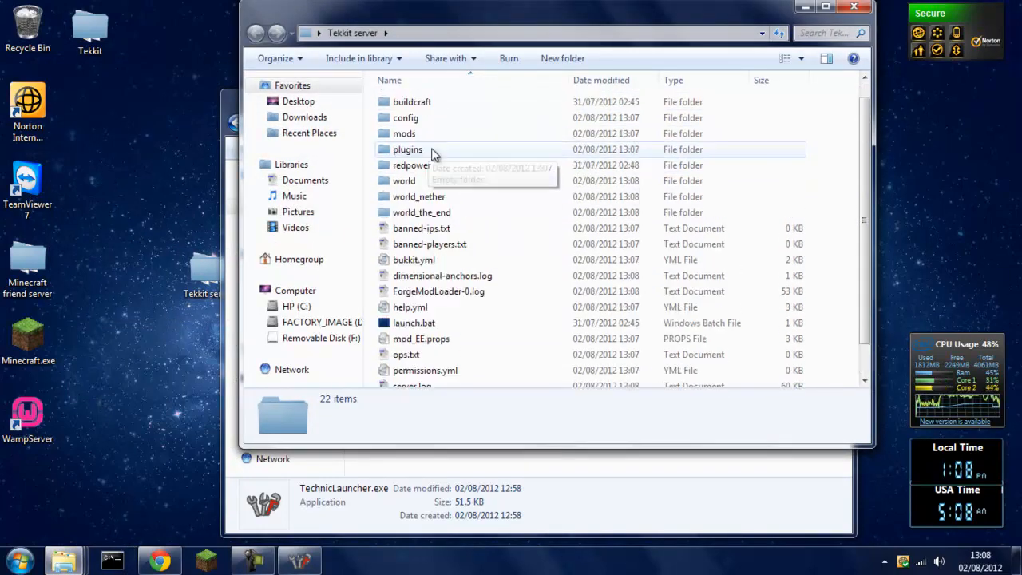
# Look inside the Tekkit server's plugins folder and confirm it is empty
pyautogui.doubleClick(407, 150)
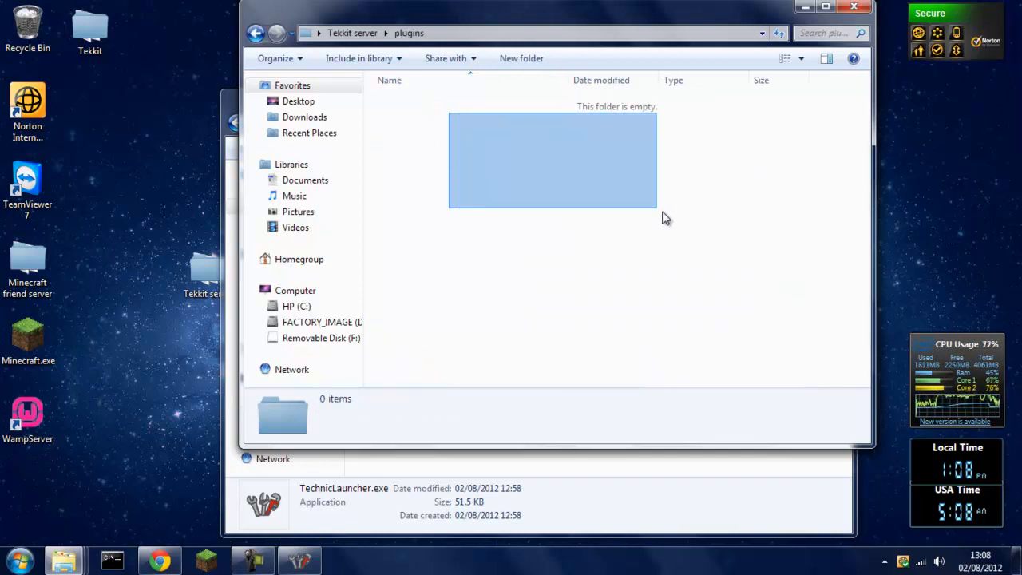
pyautogui.moveTo(255, 33)
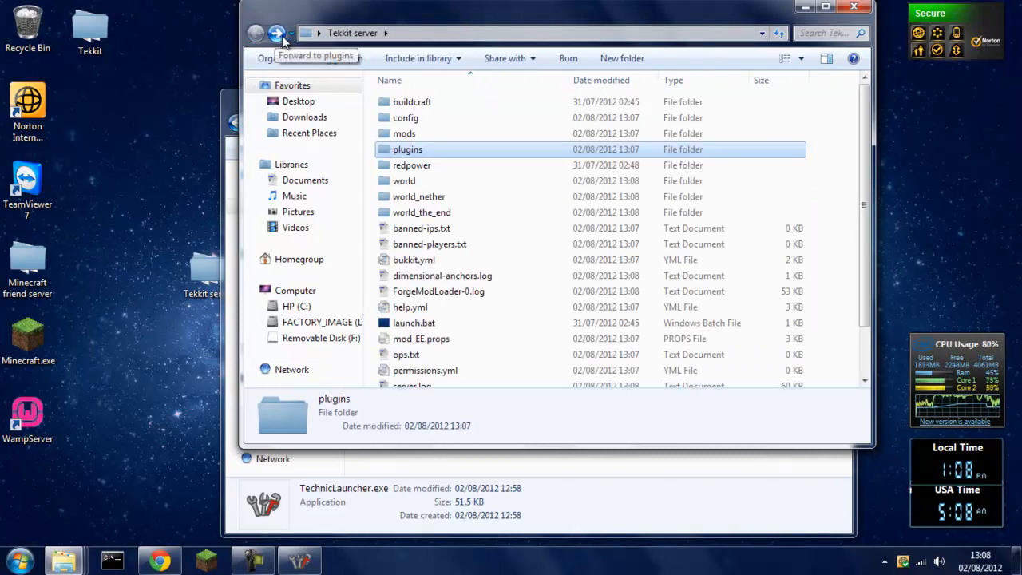
pyautogui.scroll(-3)
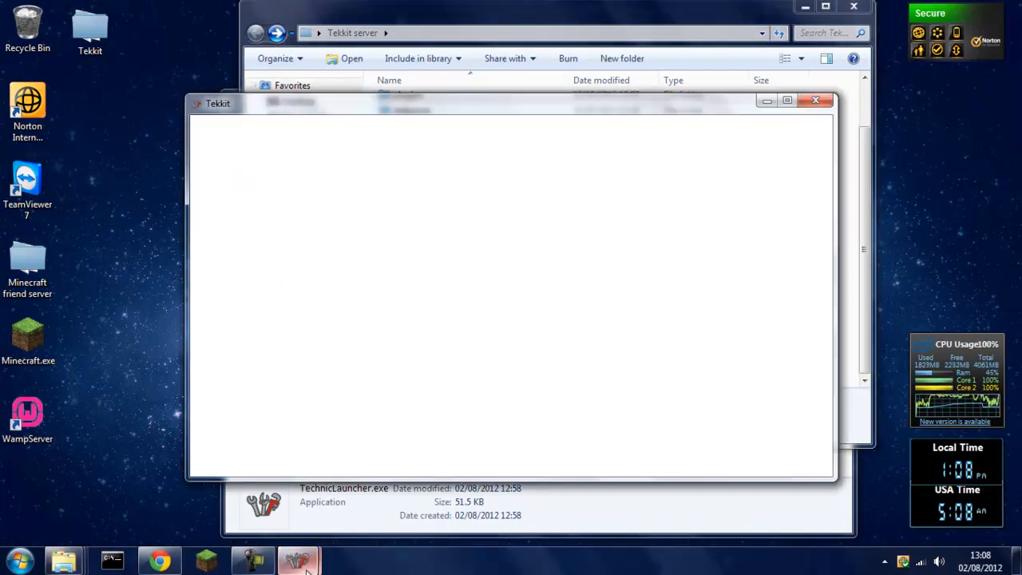
pyautogui.moveTo(298, 560)
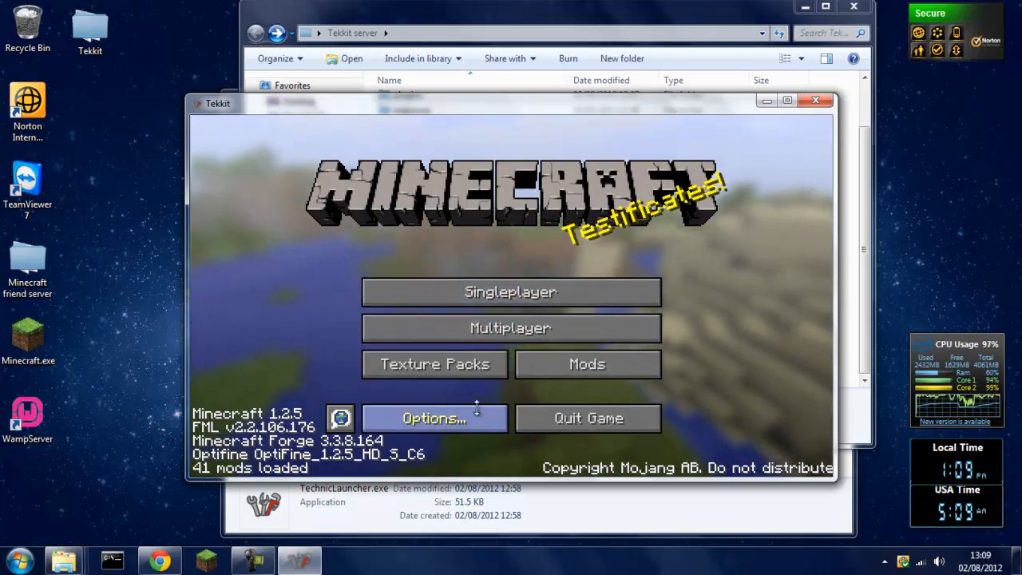
pyautogui.moveTo(434, 364)
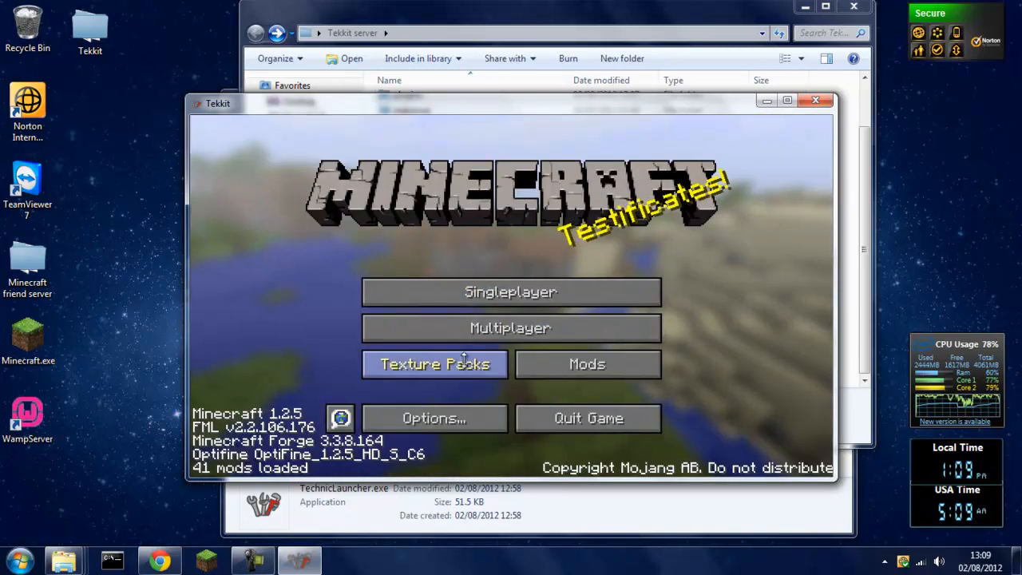
# Rebind Zoom to P and Boost Key to L in Controls, then return to the main menu
pyautogui.click(434, 417)
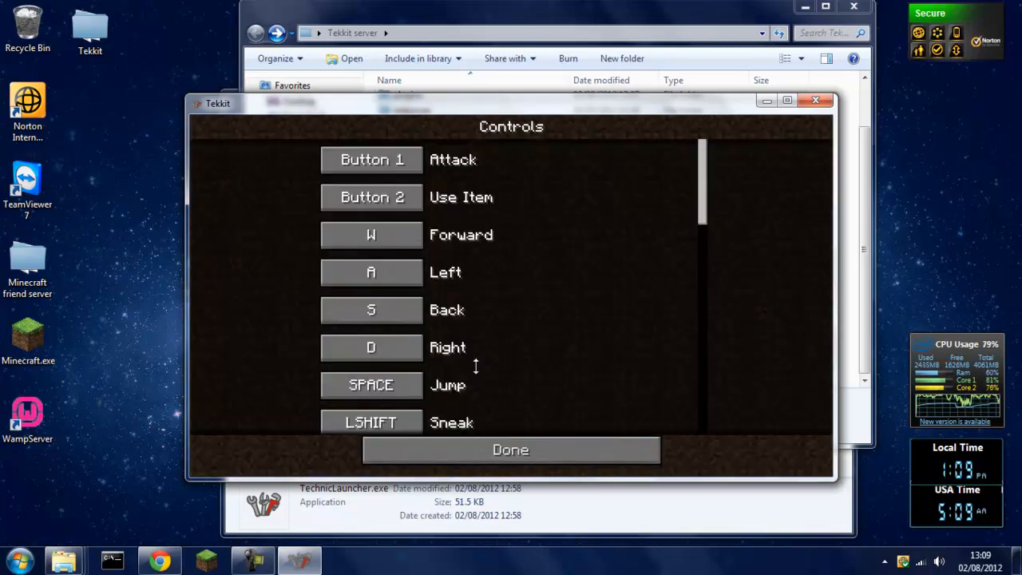
pyautogui.moveTo(445, 260)
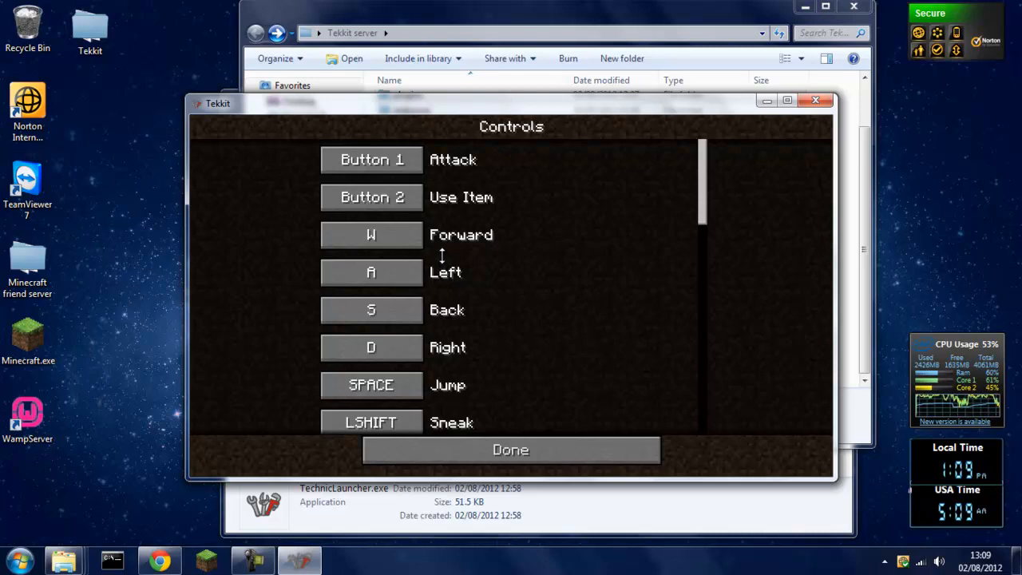
pyautogui.scroll(-3)
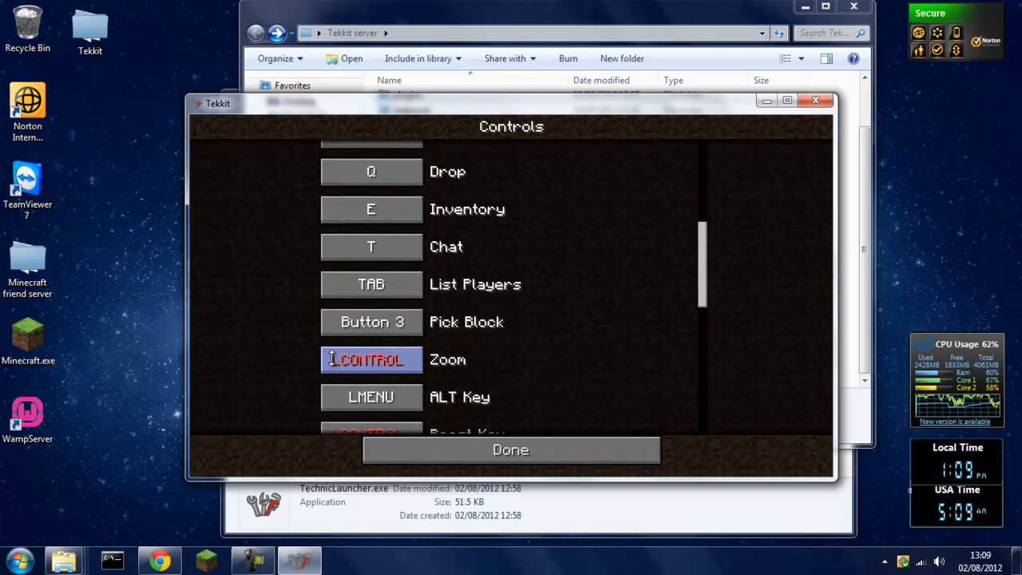
pyautogui.scroll(-3)
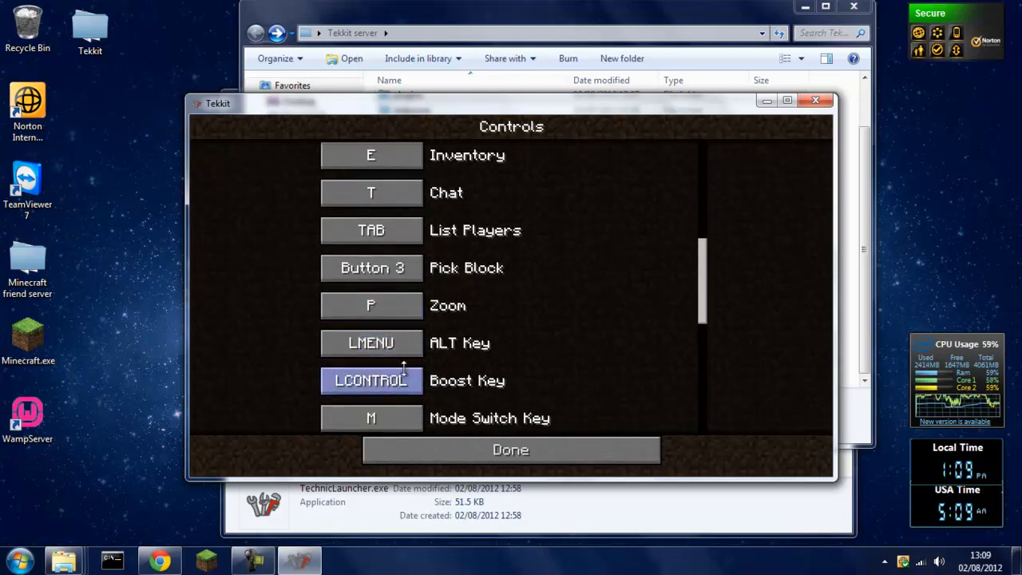
pyautogui.press('l')
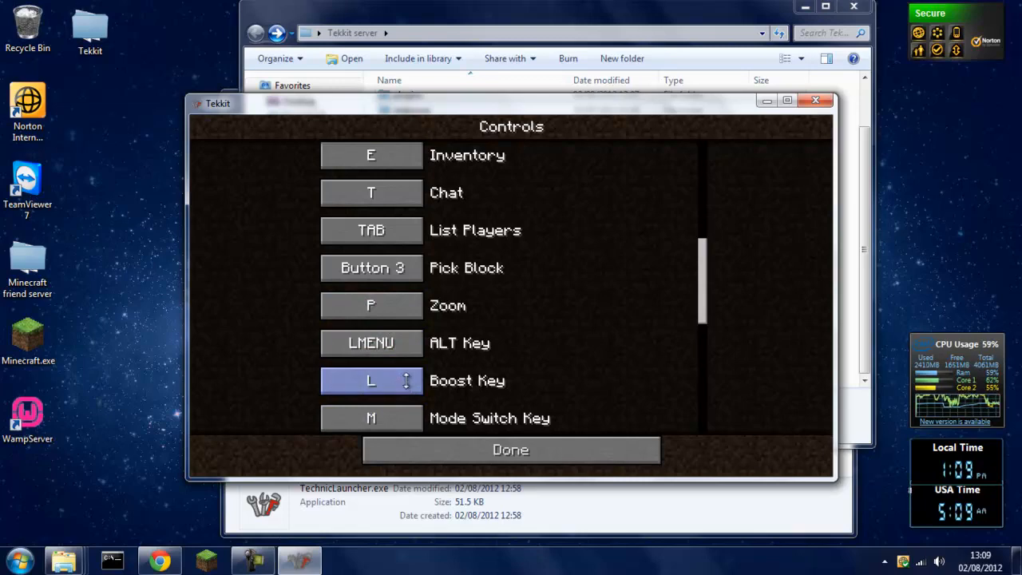
pyautogui.click(510, 450)
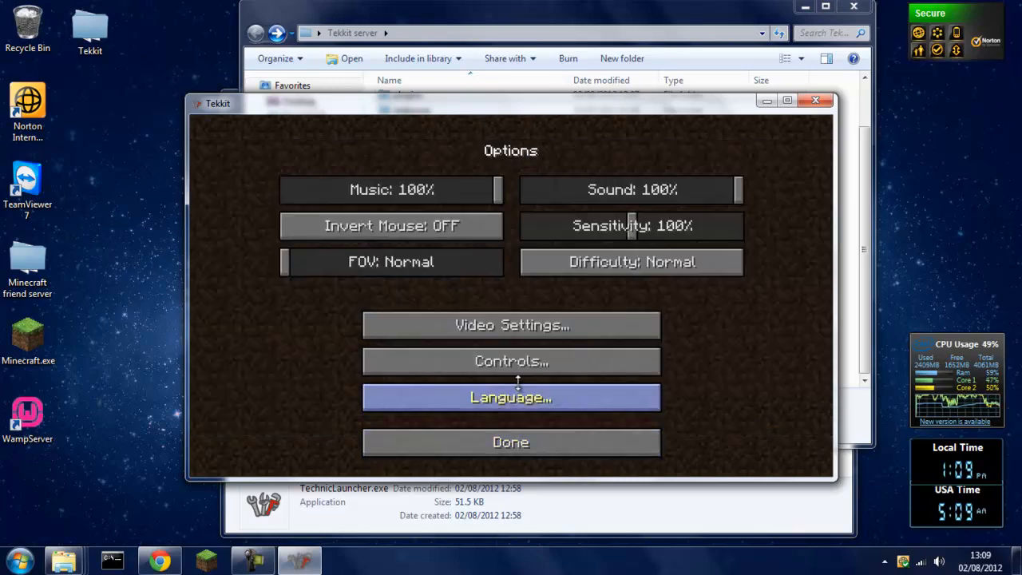
pyautogui.click(510, 441)
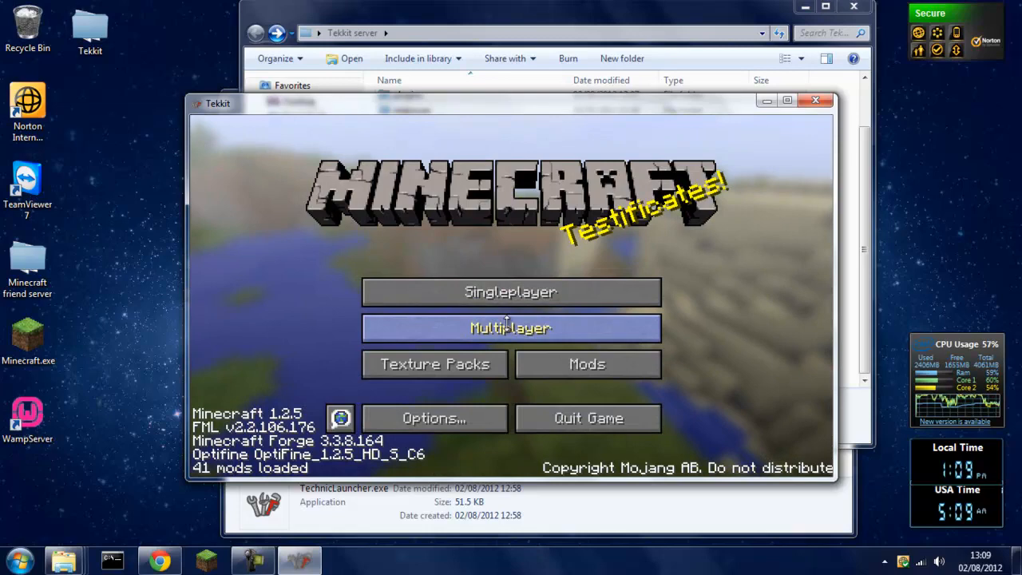
# Show Tekkit's multiplayer server list and relaunch the server with launch.bat
pyautogui.click(510, 328)
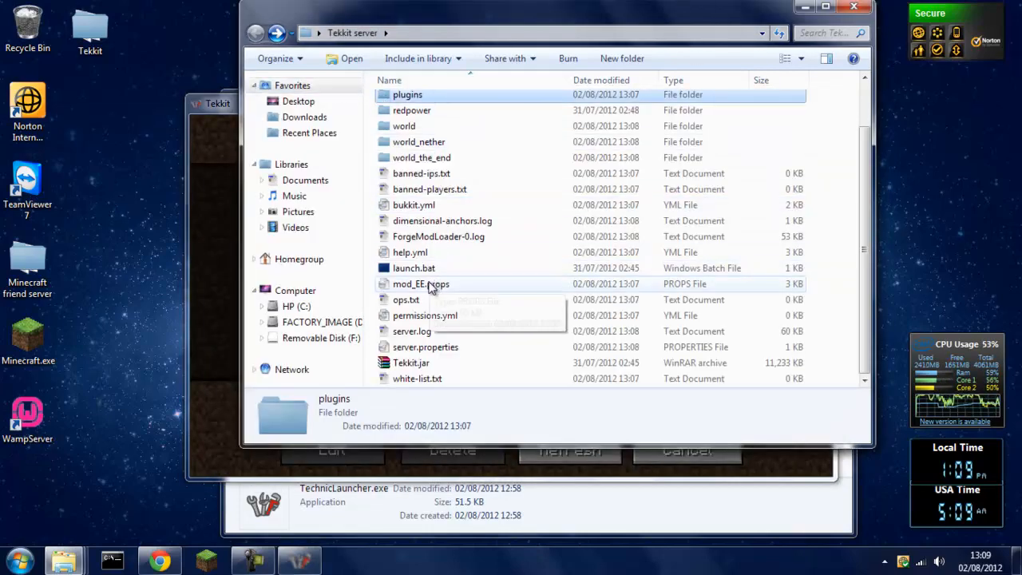
pyautogui.doubleClick(413, 268)
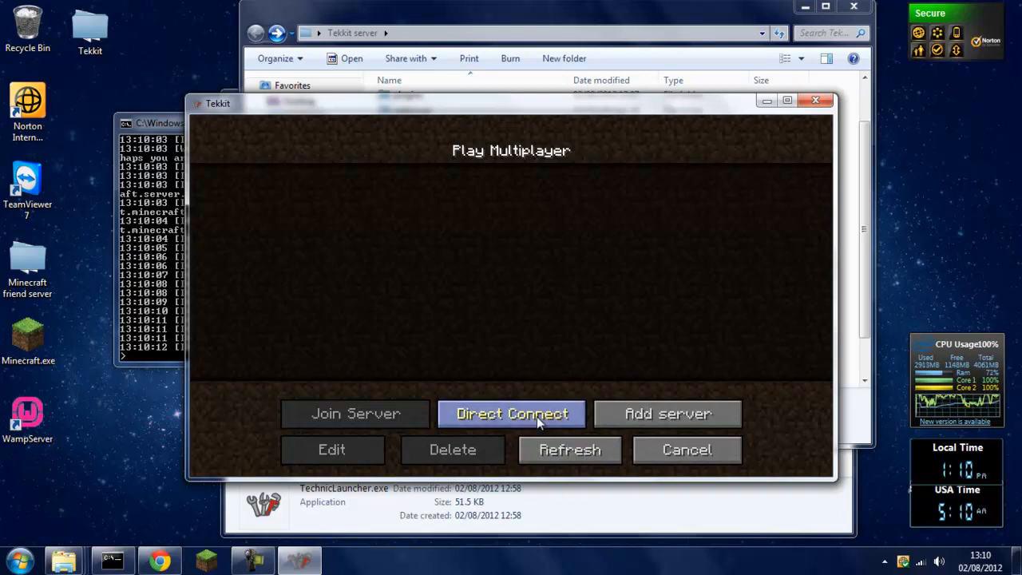
# Direct-connect the Tekkit client to server address 'localhost' and join
pyautogui.click(511, 414)
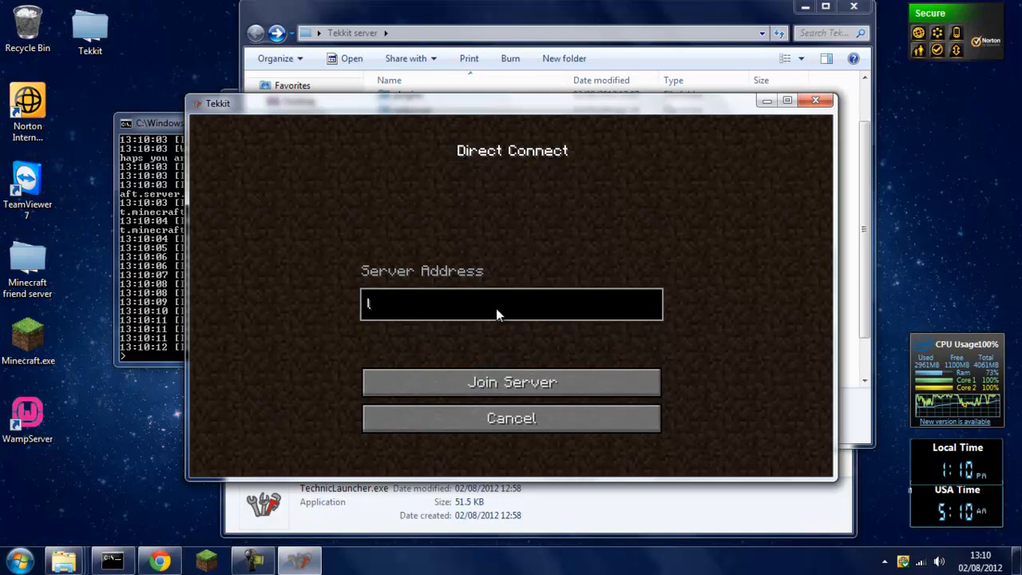
pyautogui.write('localhost')
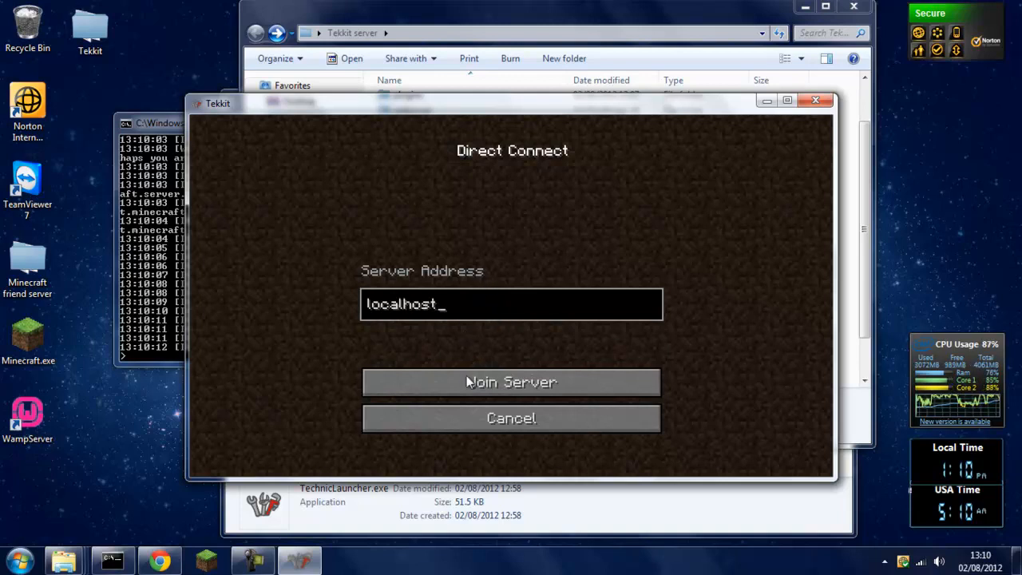
pyautogui.click(511, 382)
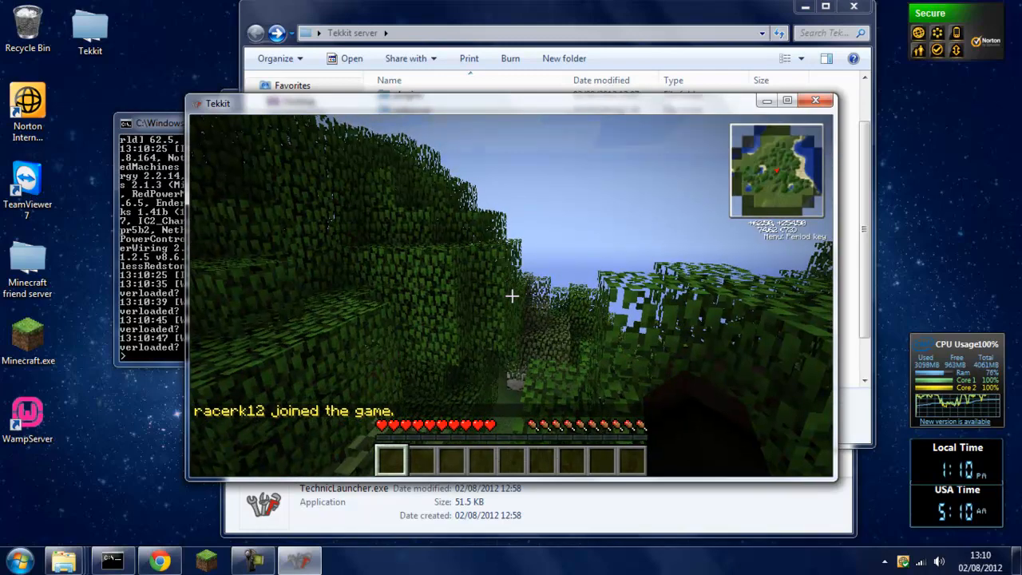
# Enter the stop command in the server console and bring up the server folder window
pyautogui.press('e')
pyautogui.write('stop')
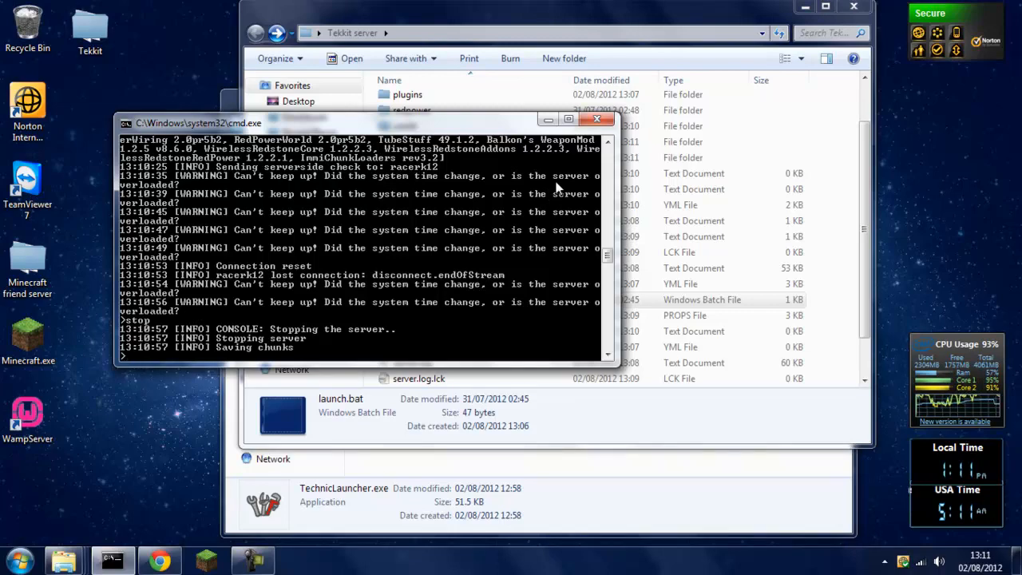
pyautogui.click(597, 119)
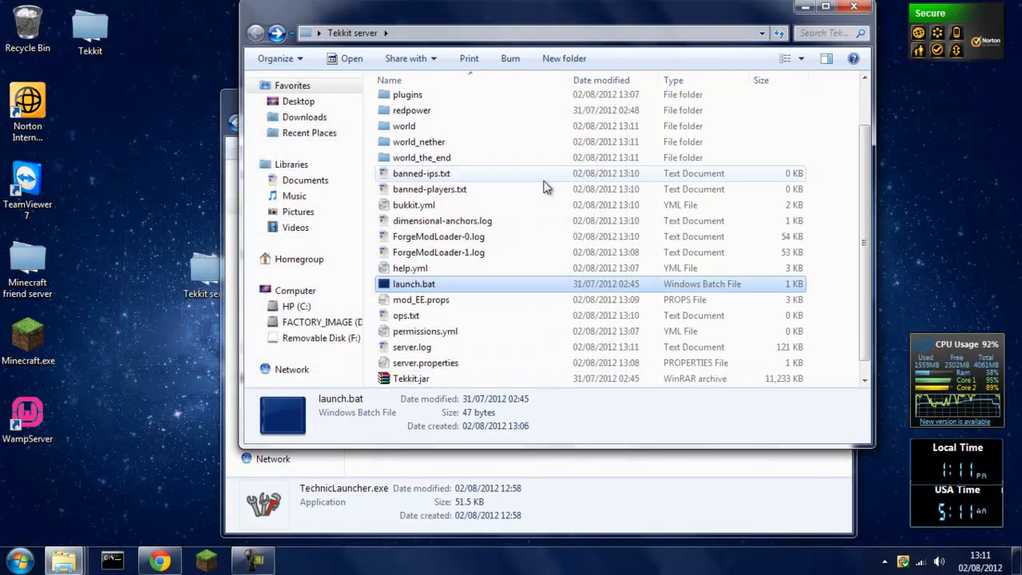